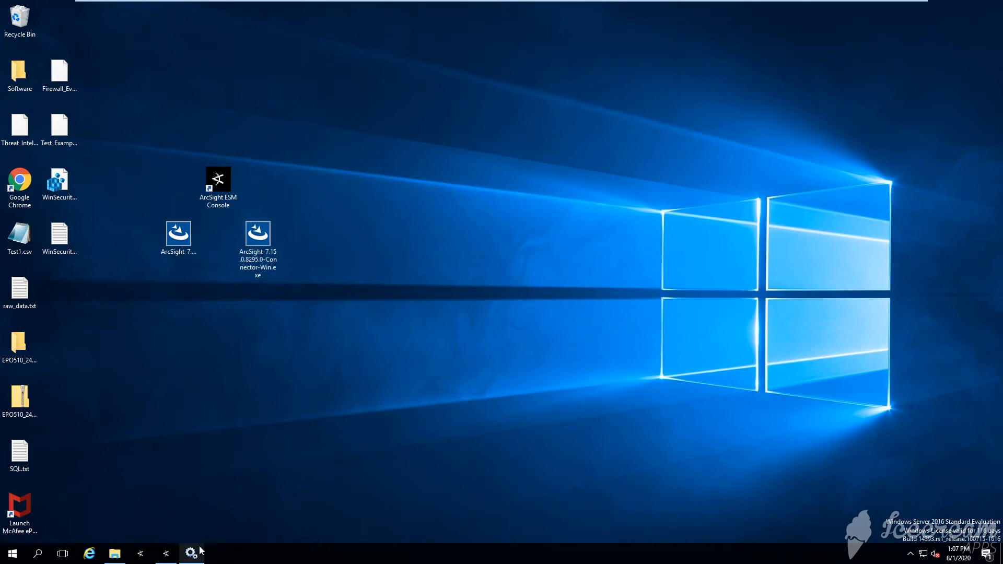
Glance at the Windows services list, then select the Manager Internal Connector in the console
left_click(190, 553)
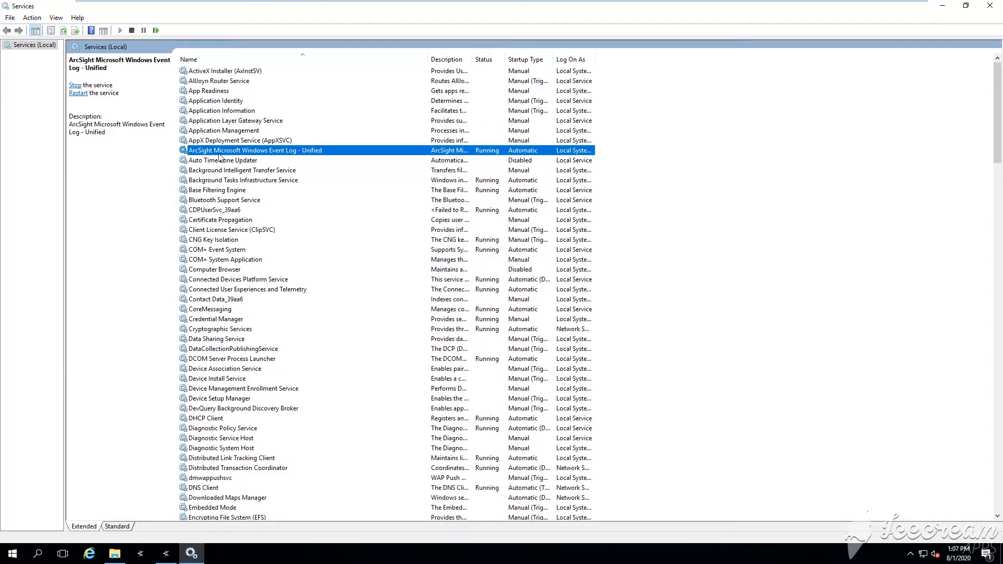
mouse_move(295, 160)
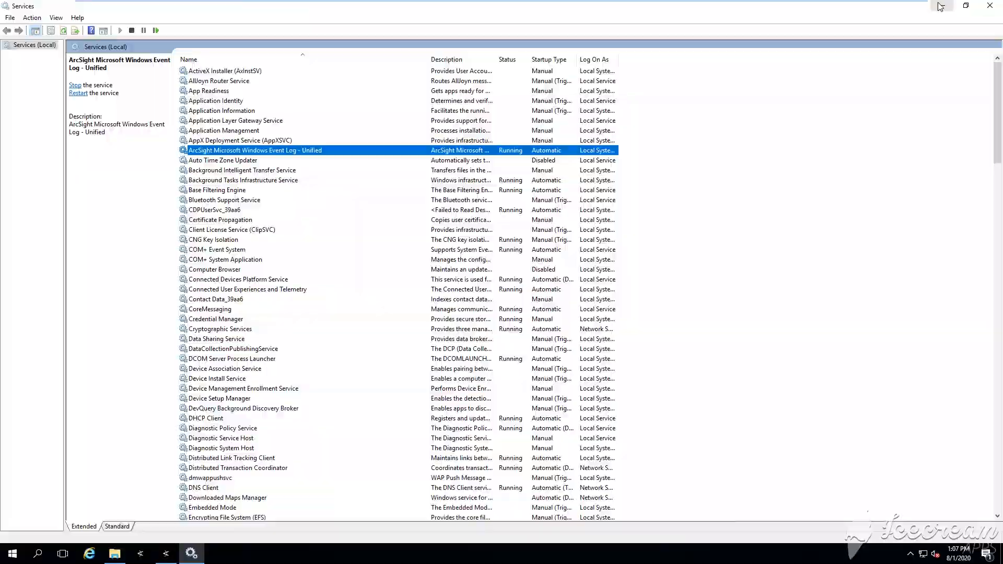
left_click(165, 553)
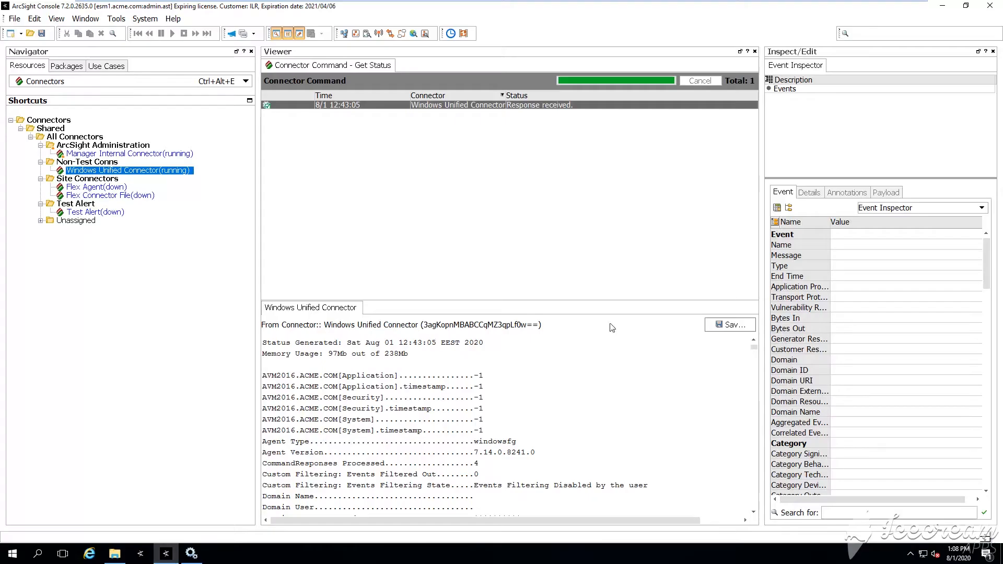
left_click(130, 153)
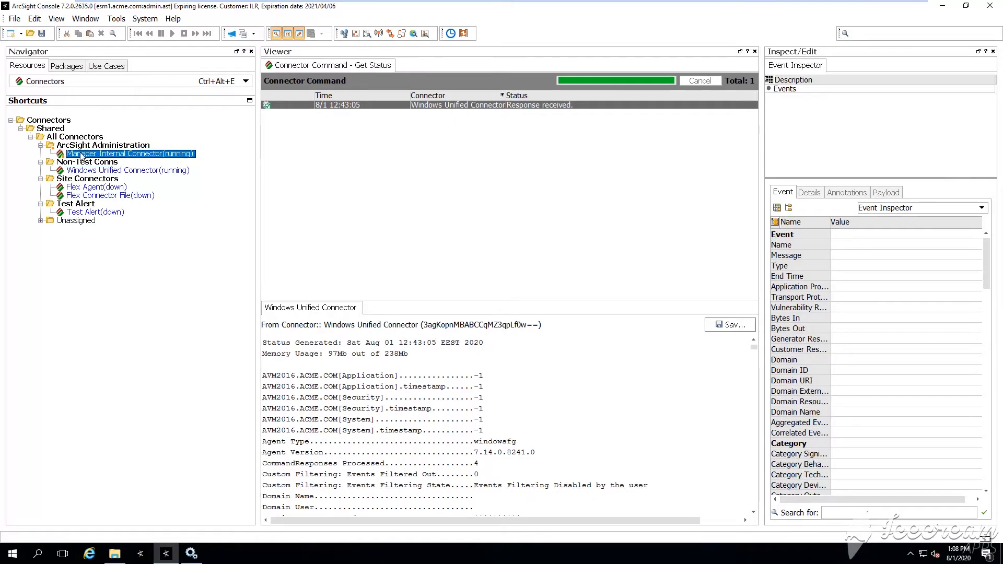
Hide the console and launch the 7.15.0.8295.0 connector installer from the desktop
left_click(126, 170)
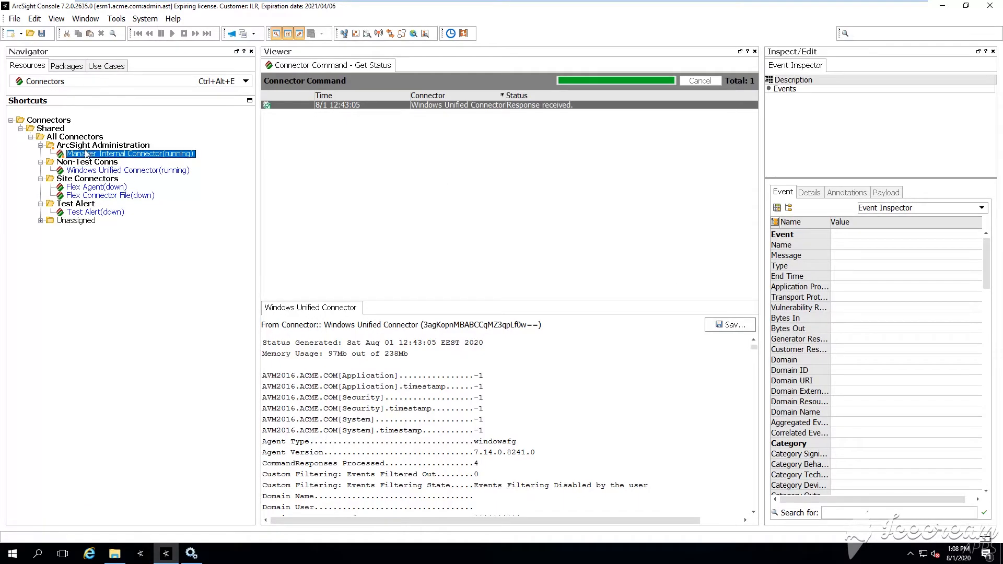
left_click(126, 171)
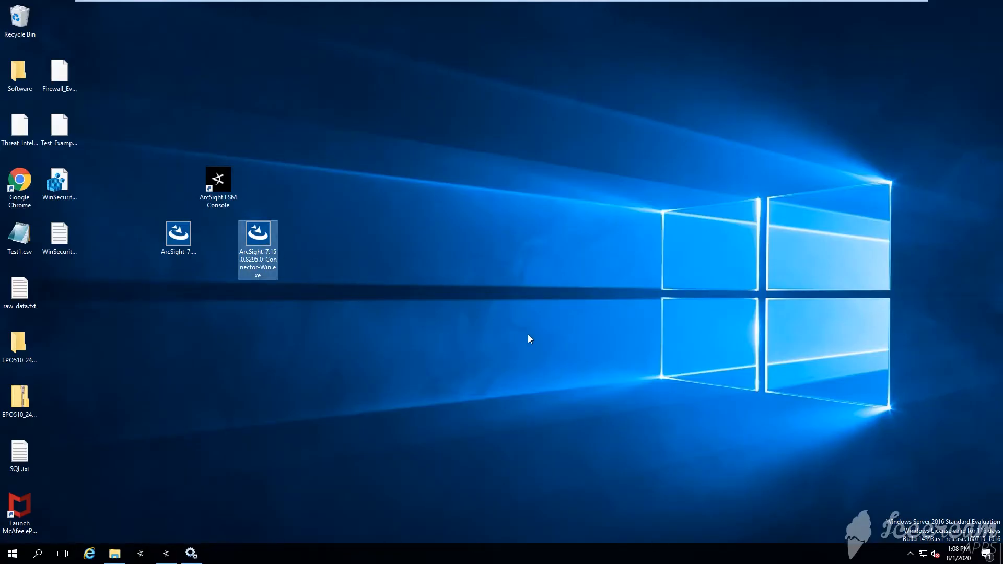
double_click(257, 248)
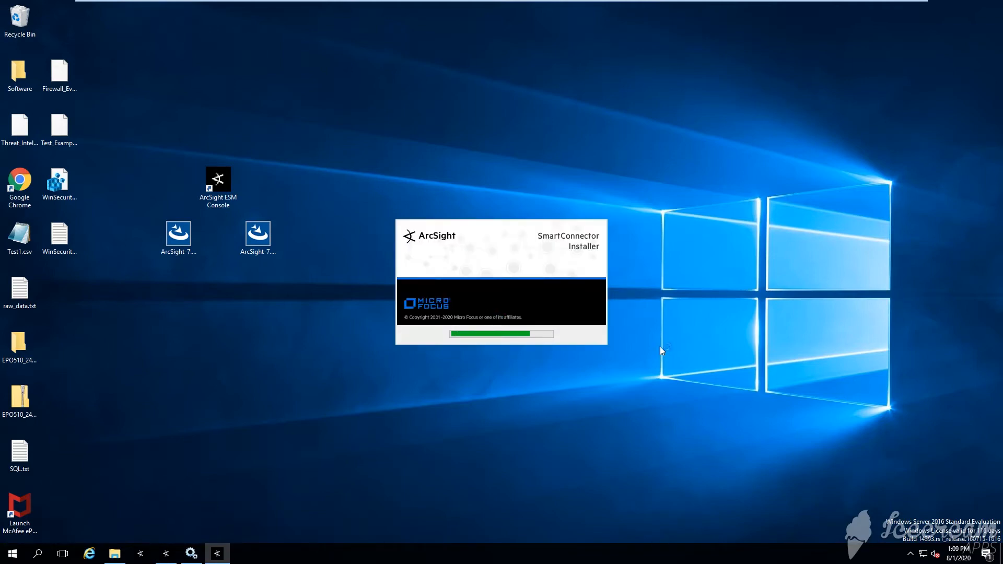
mouse_move(479, 303)
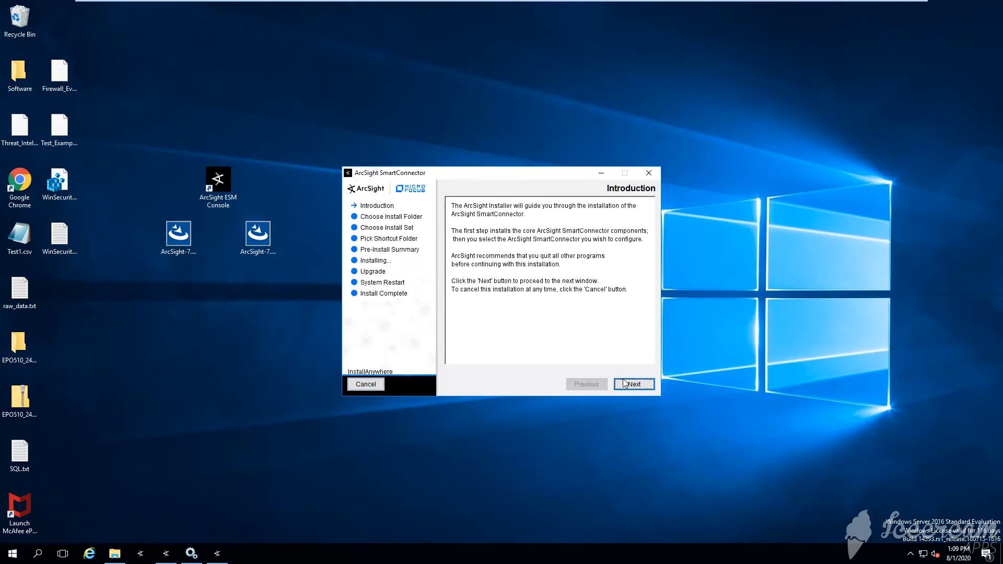
Reach the install folder step and browse to C:\arcsight\WindowsUnified Conn\current in File Explorer
left_click(634, 384)
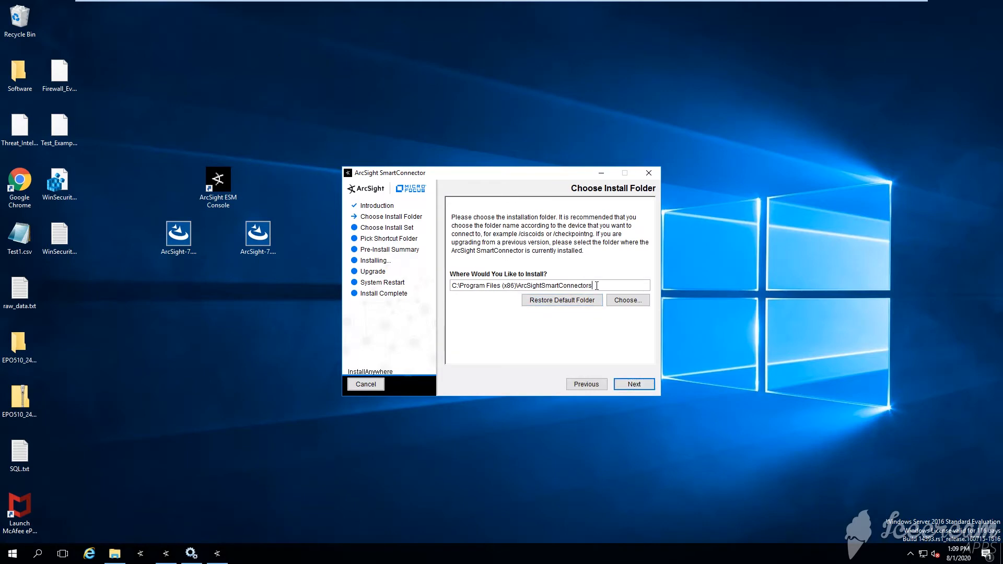
triple_click(523, 285)
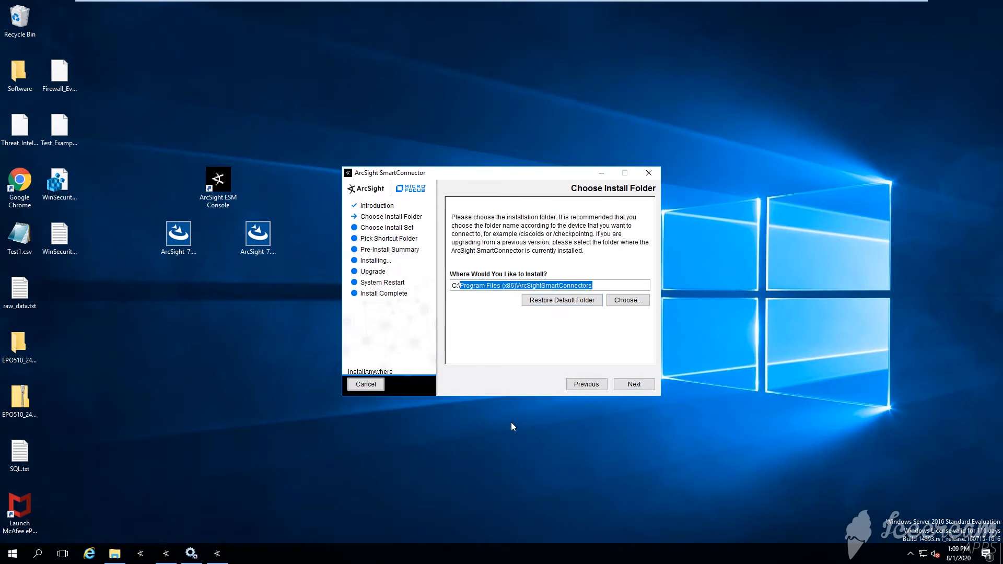
left_click(114, 553)
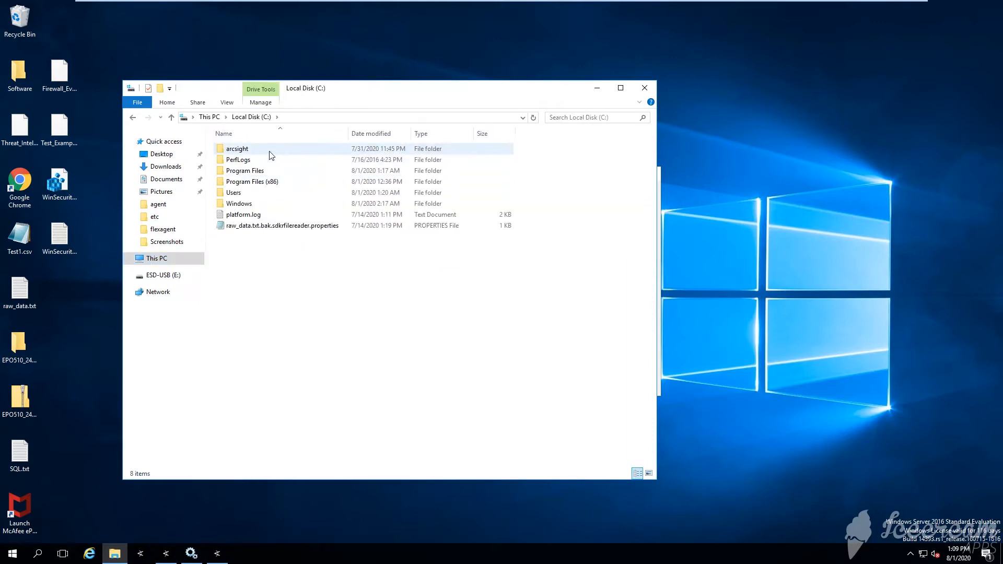
double_click(237, 148)
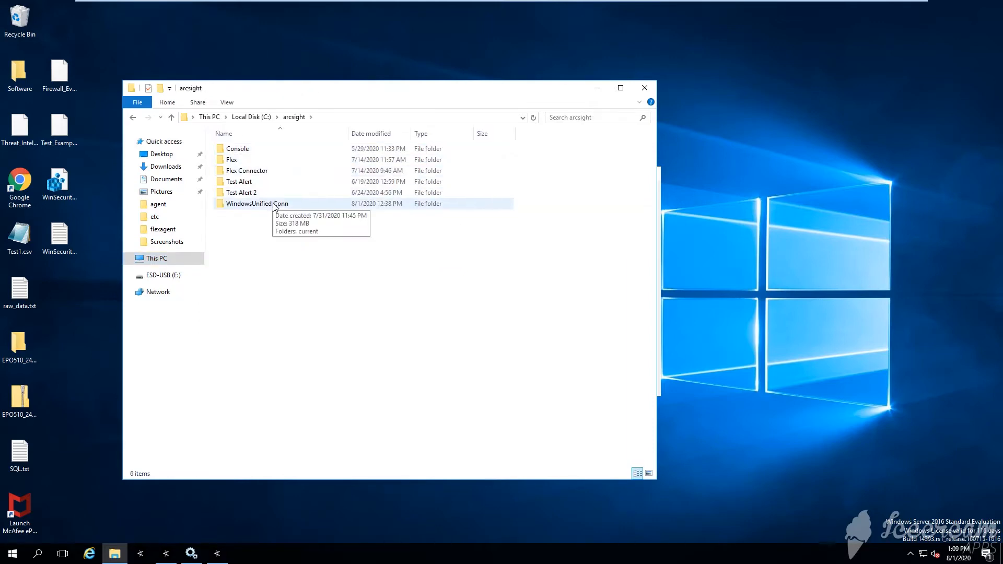
double_click(257, 203)
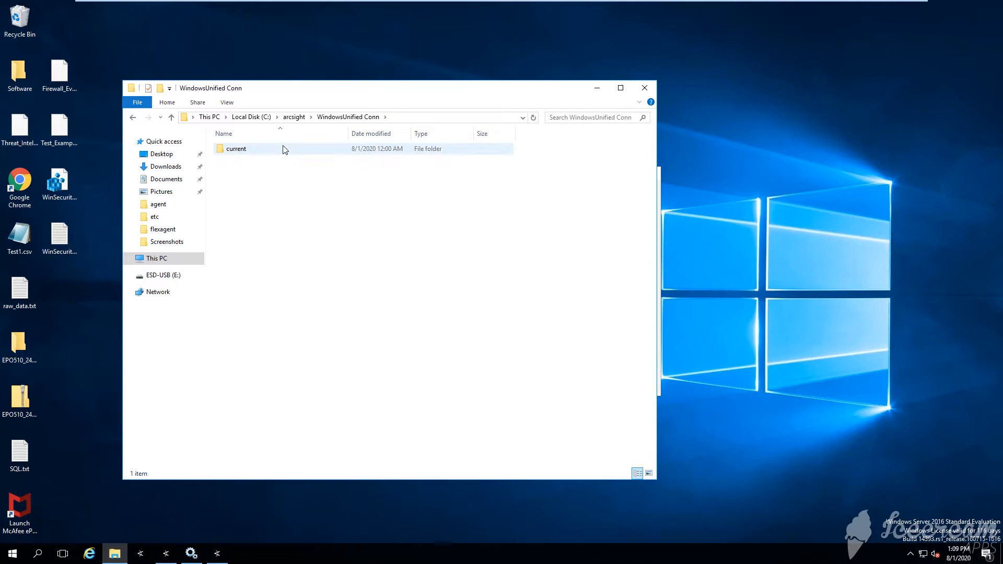
double_click(235, 149)
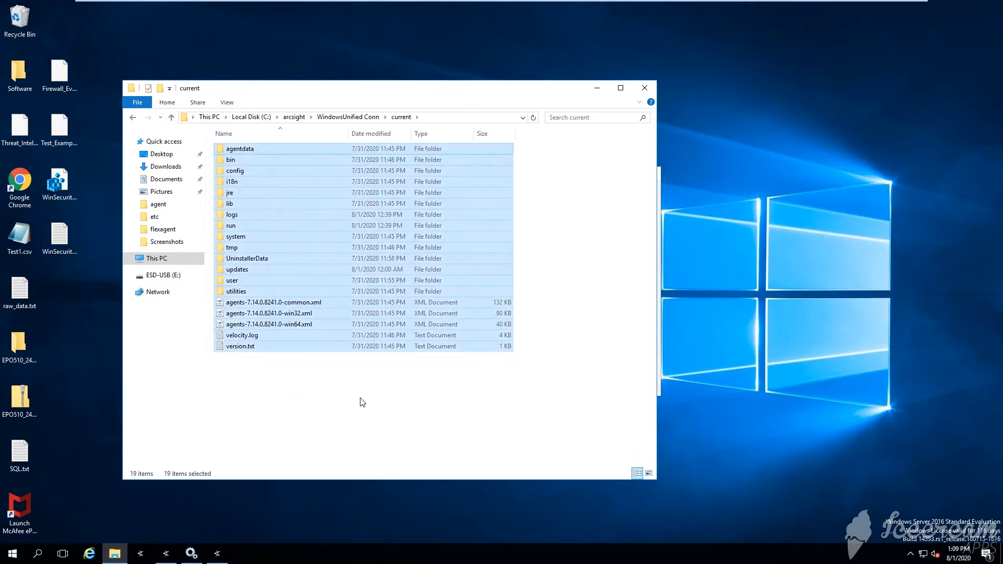
left_click(171, 117)
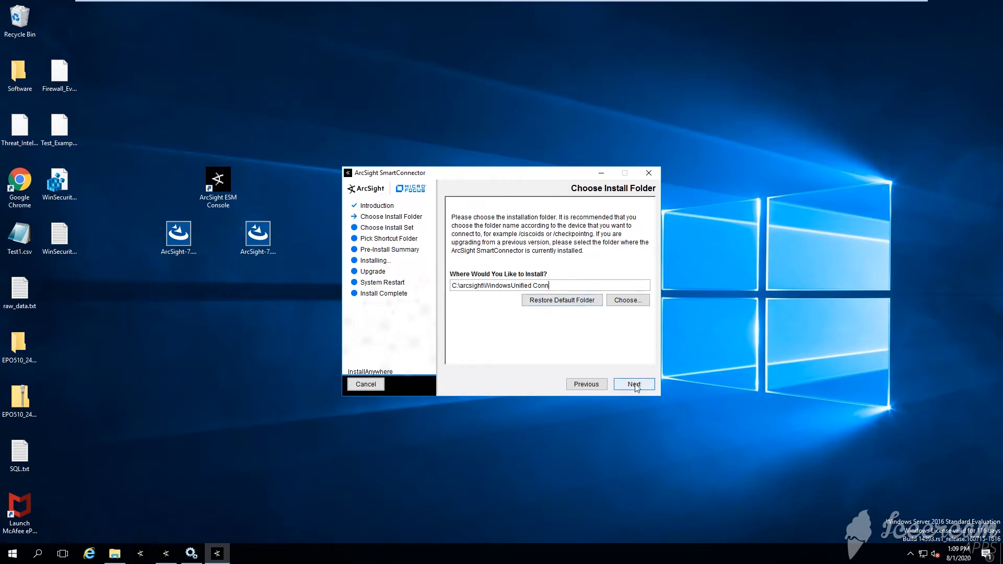
Advance again and recheck the WindowsUnified Conn current folder before returning to the installer
left_click(633, 384)
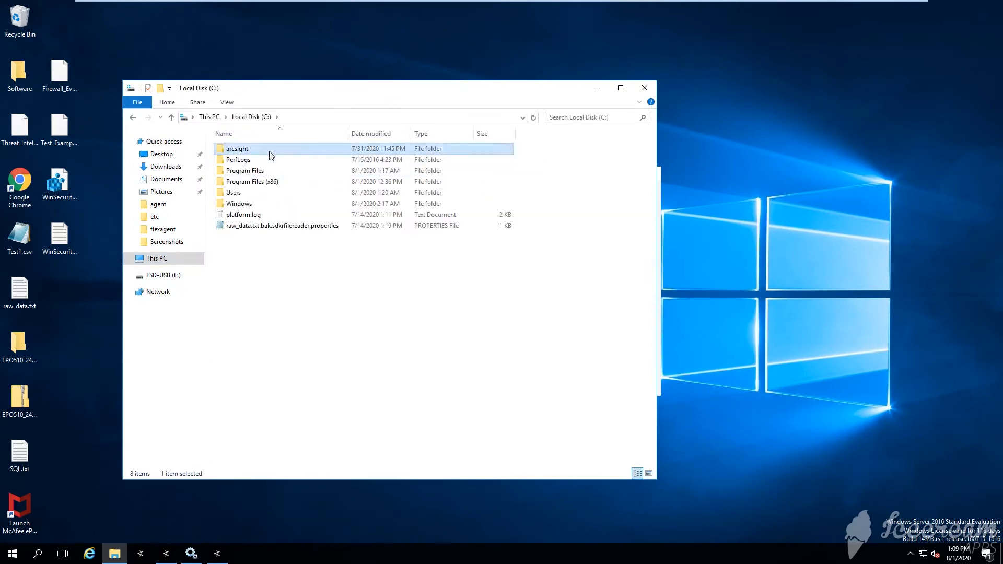
double_click(236, 148)
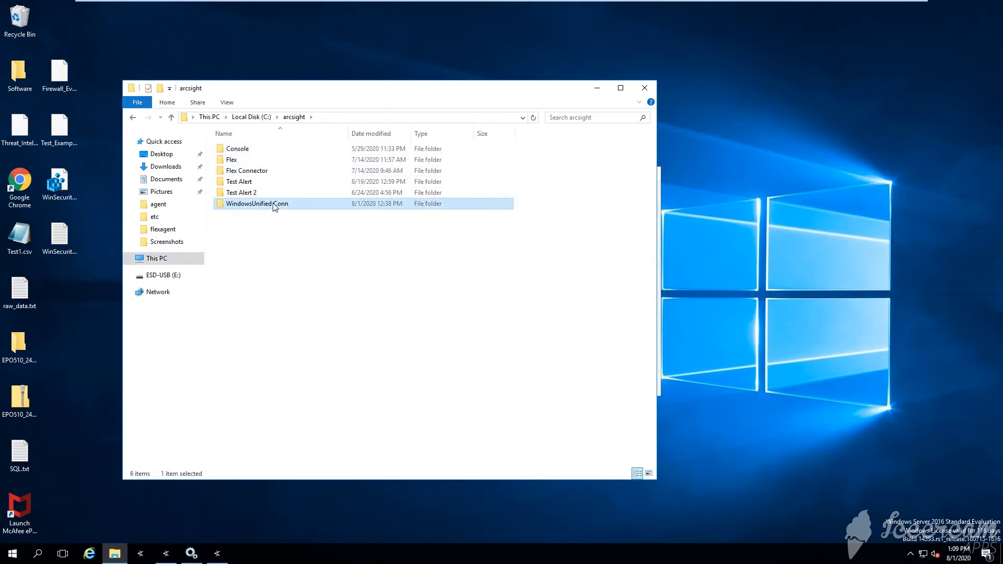
double_click(257, 203)
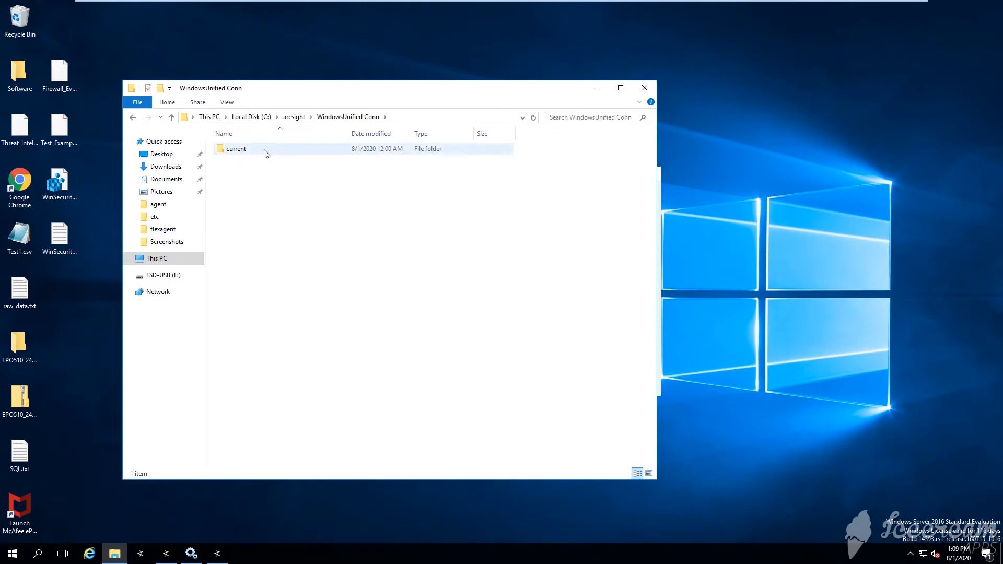
double_click(235, 148)
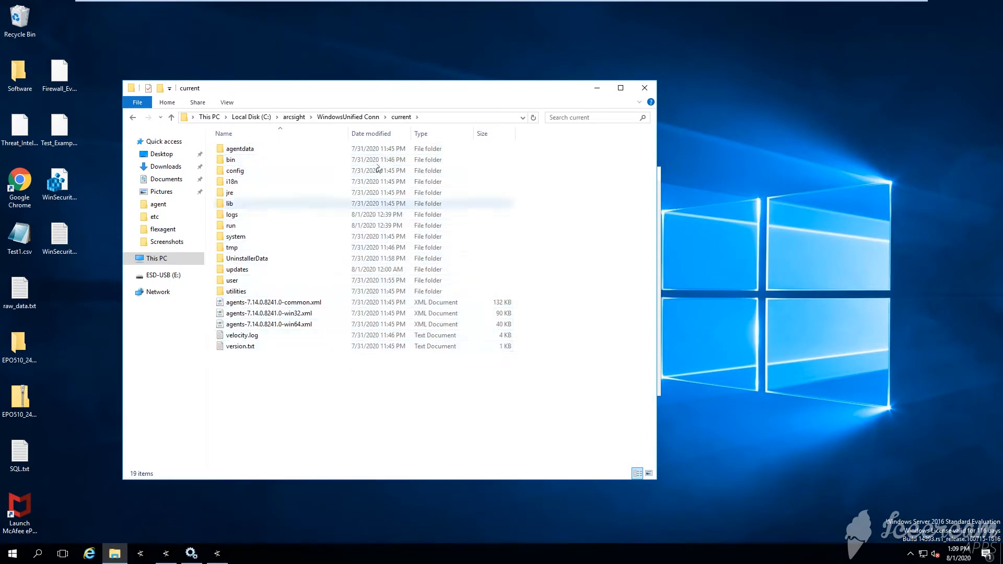
left_click(171, 117)
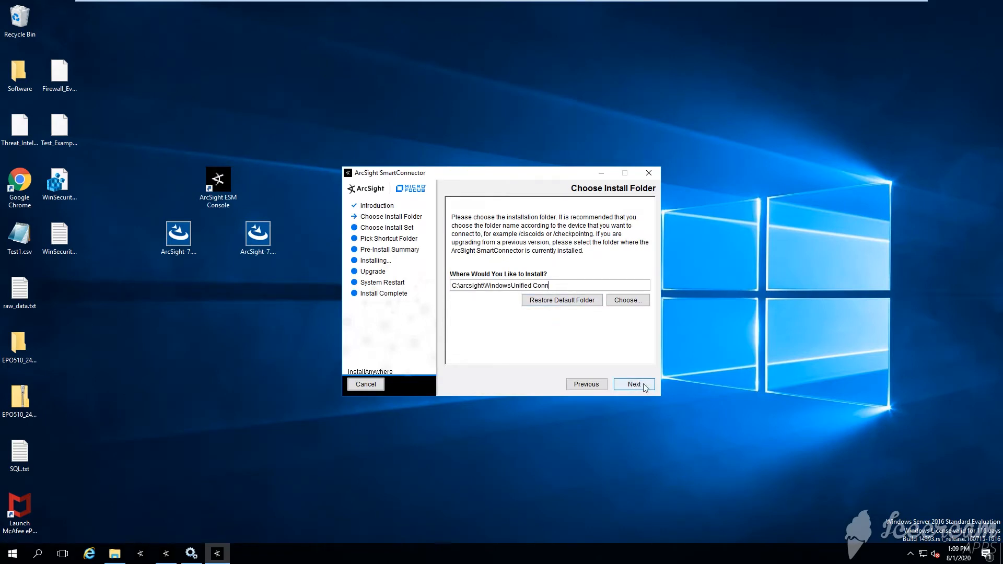
Dismiss the connector-still-running error and stop the ArcSight Microsoft Windows Event Log - Unified service
left_click(633, 384)
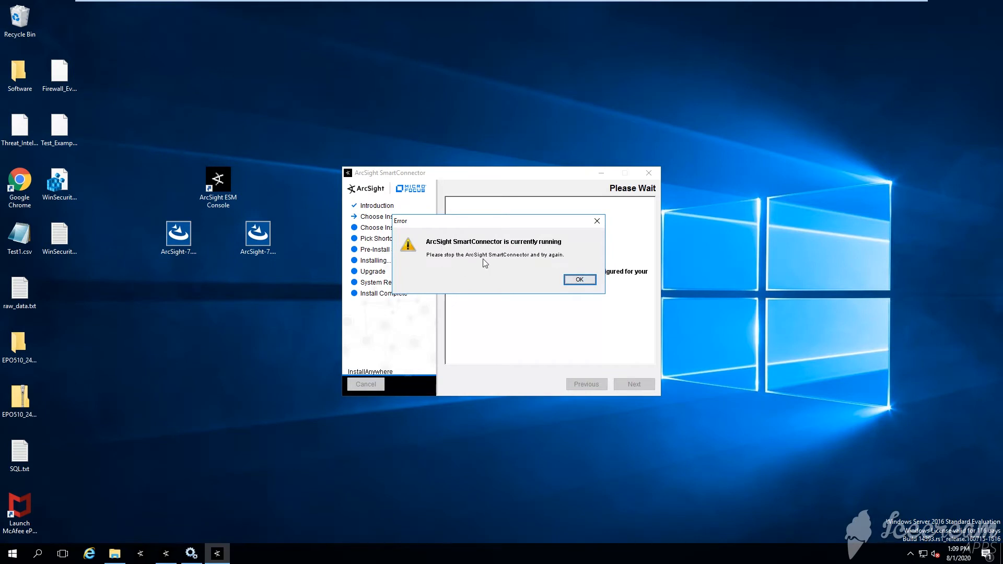
left_click(578, 280)
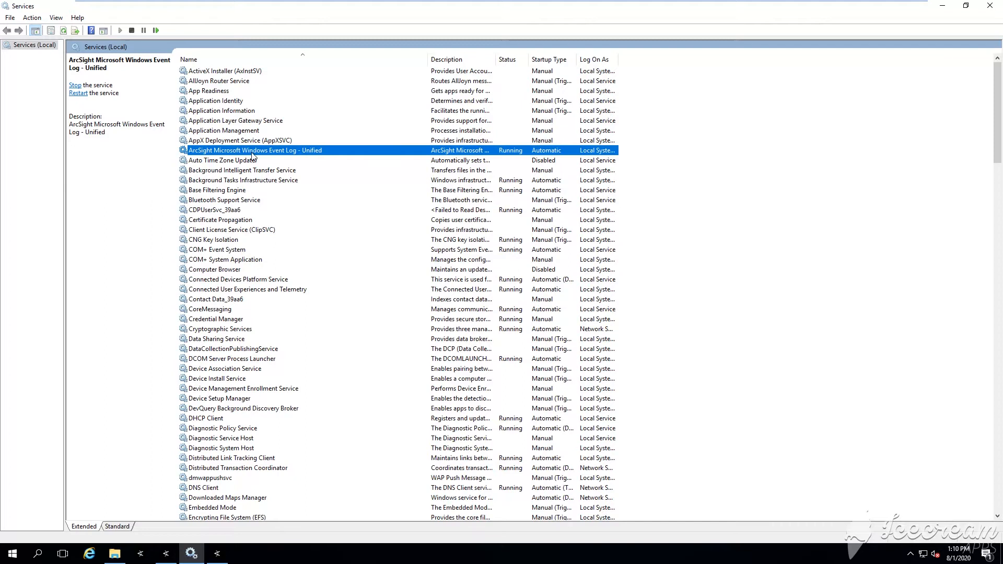
right_click(255, 150)
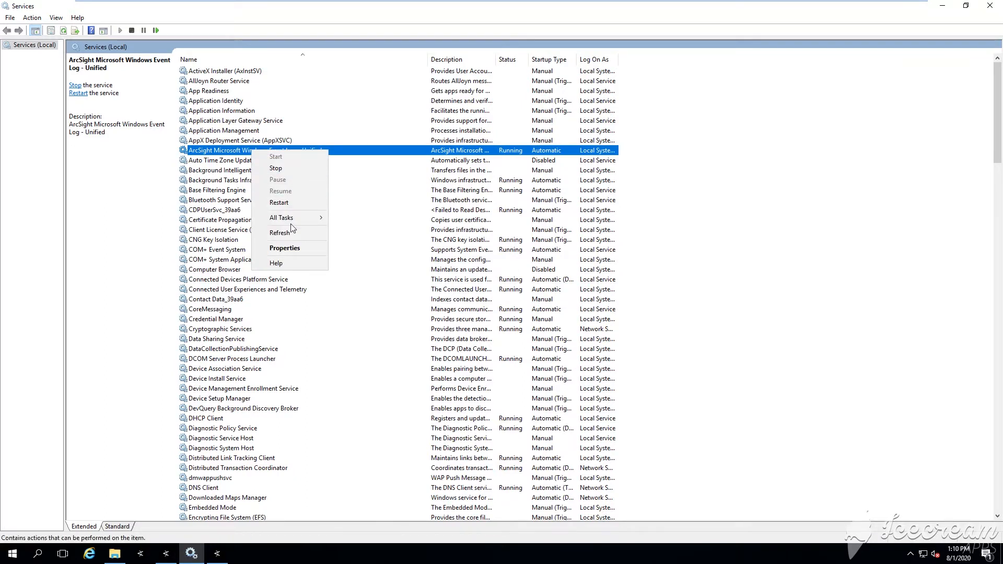
left_click(275, 168)
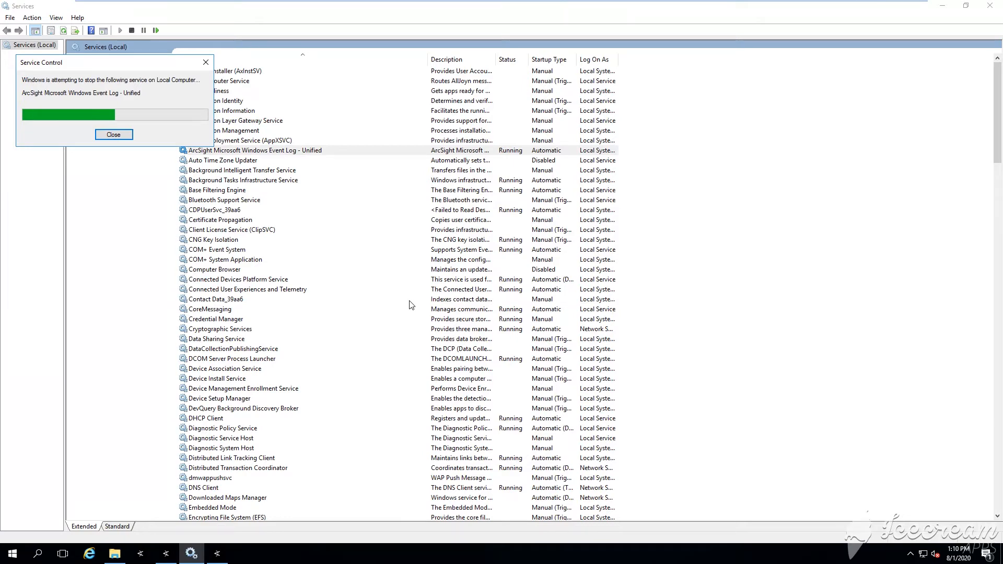
left_click(114, 134)
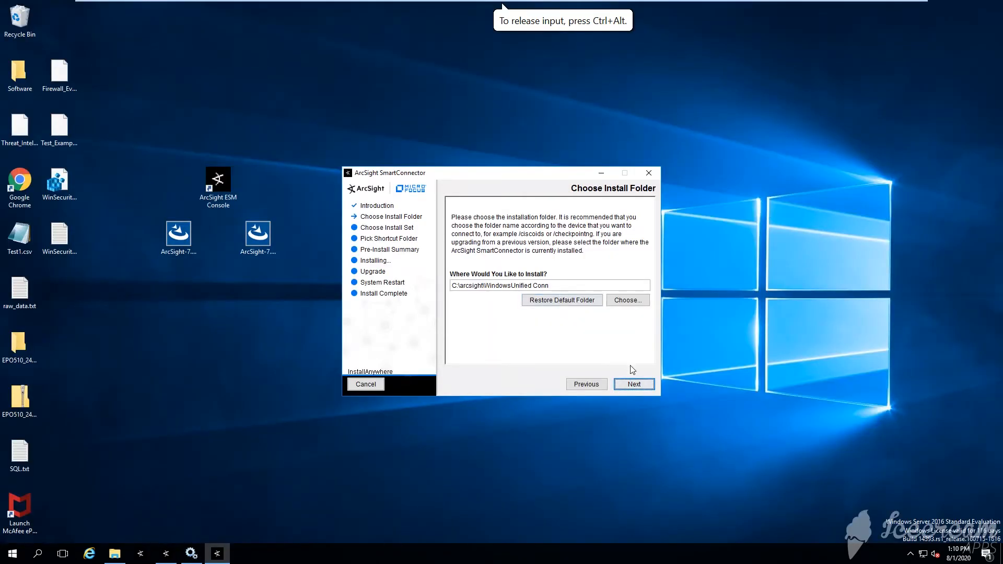
Confirm updating the previous installation, then cancel and quit the installer
left_click(634, 384)
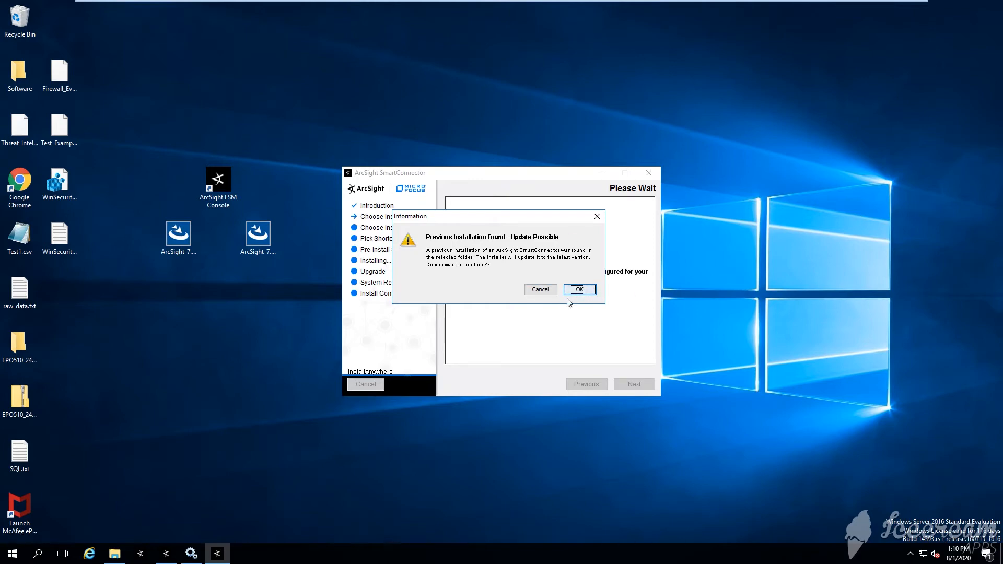
left_click(579, 289)
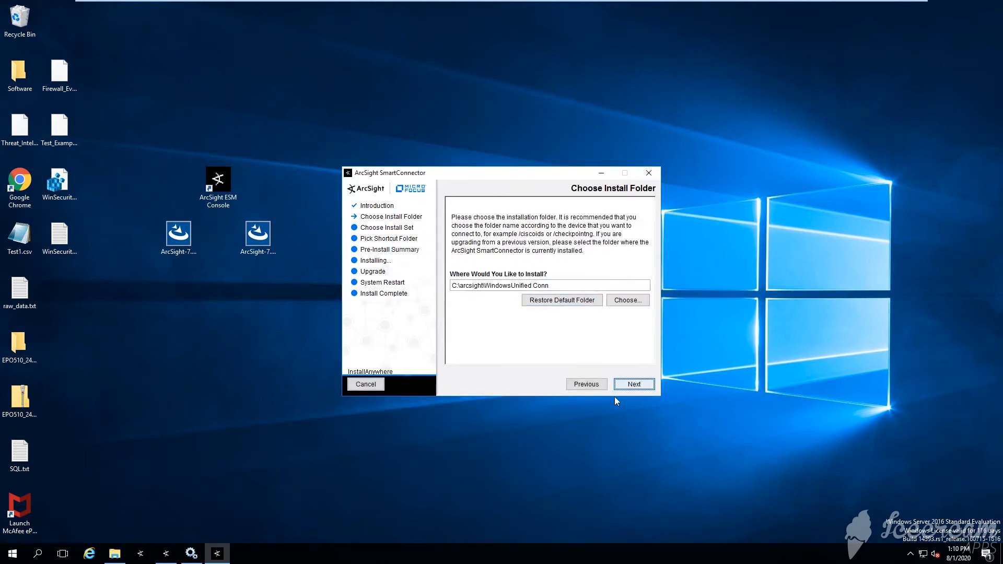
left_click(365, 384)
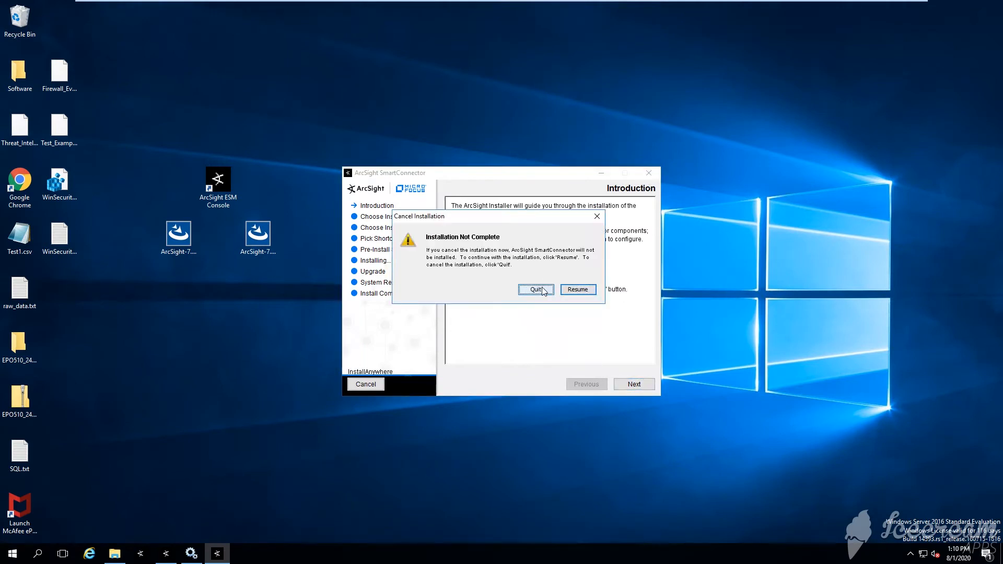
left_click(536, 289)
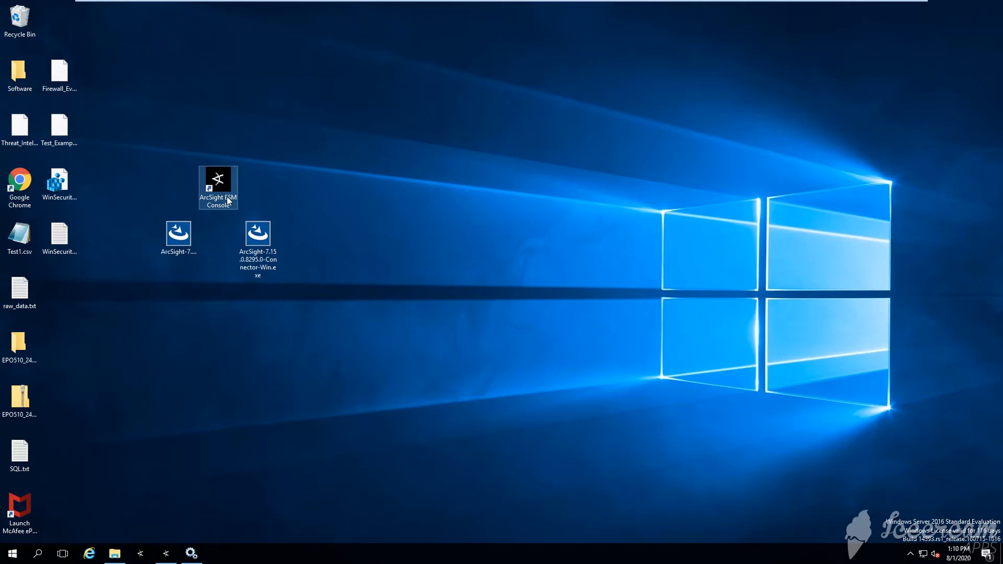
mouse_move(217, 187)
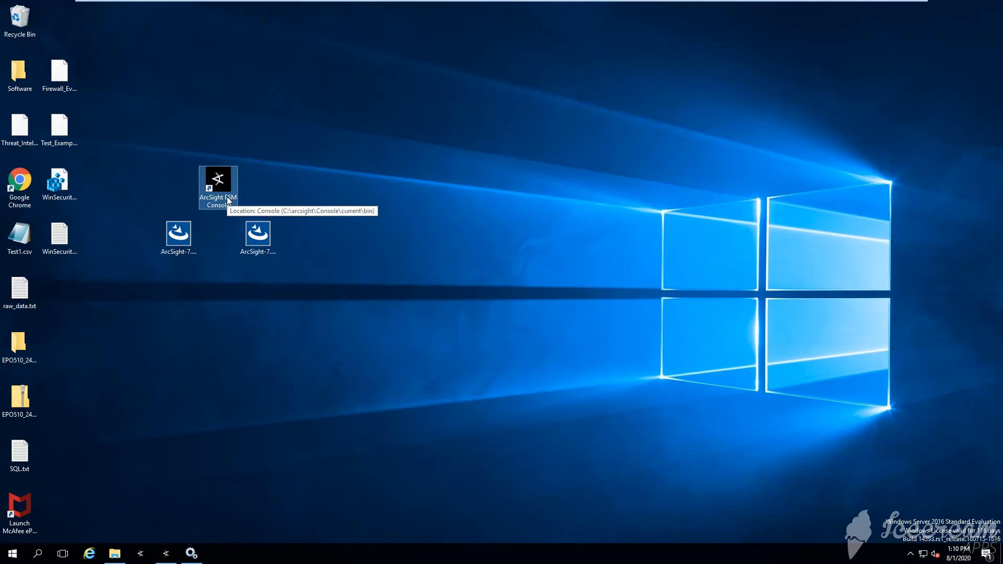
Launch ArcSight ESM Console and send Get Status to the Windows Unified Connector
double_click(218, 179)
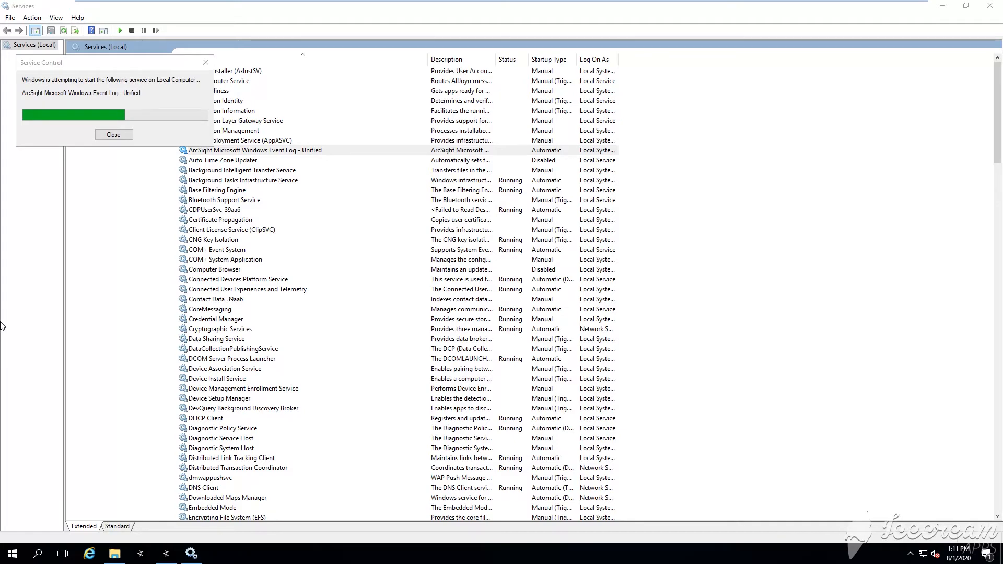
left_click(113, 134)
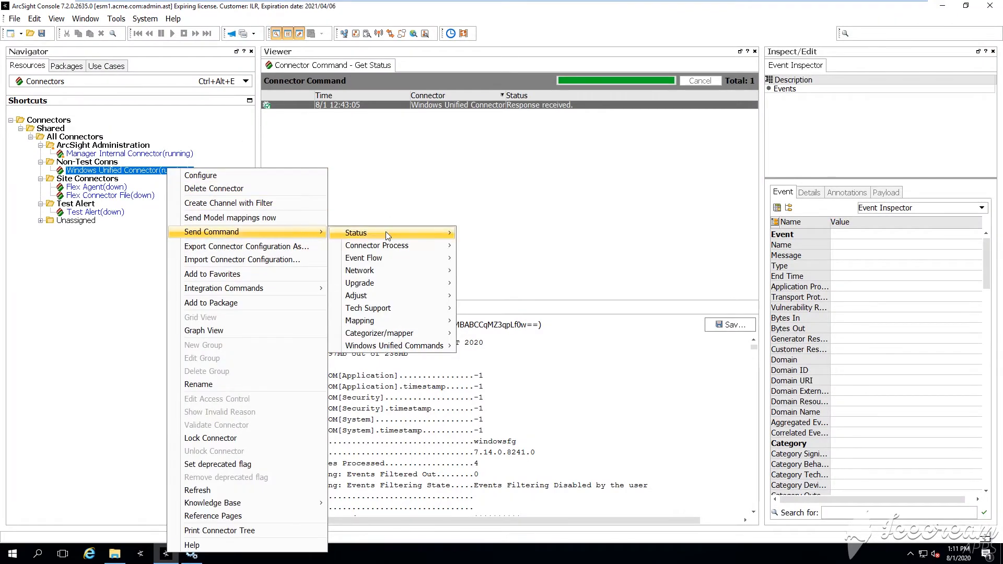
left_click(355, 232)
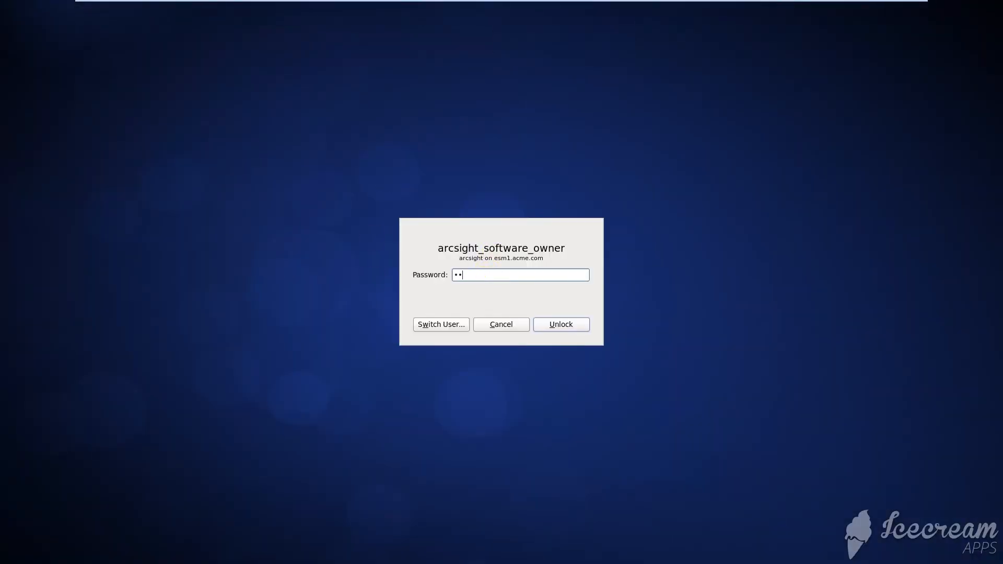
Unlock the server and copy ArcSight-7.15.0.8295.0-Connectors.aup into /opt/arcsight/manager/updates
left_click(560, 325)
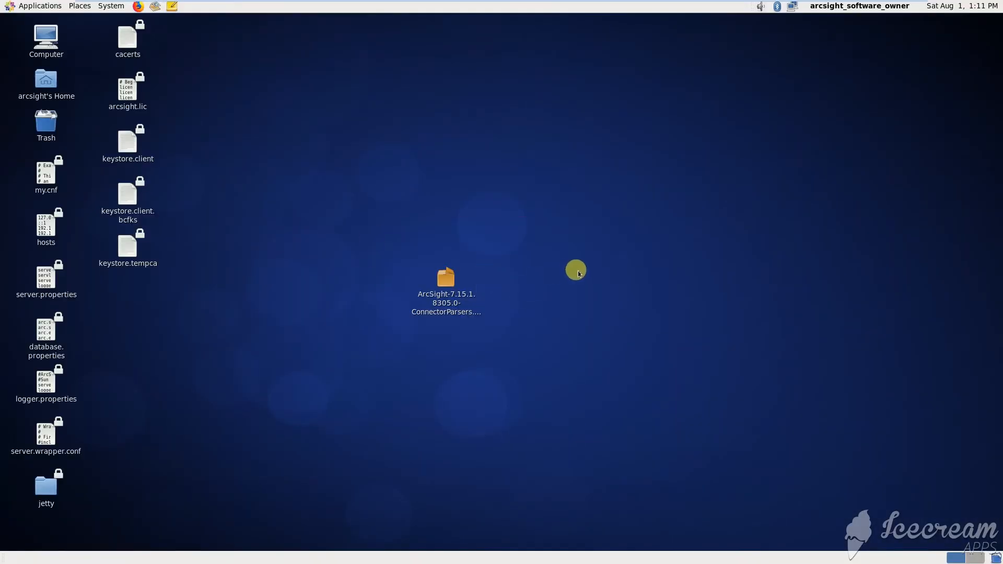
left_click_drag(575, 271, 578, 378)
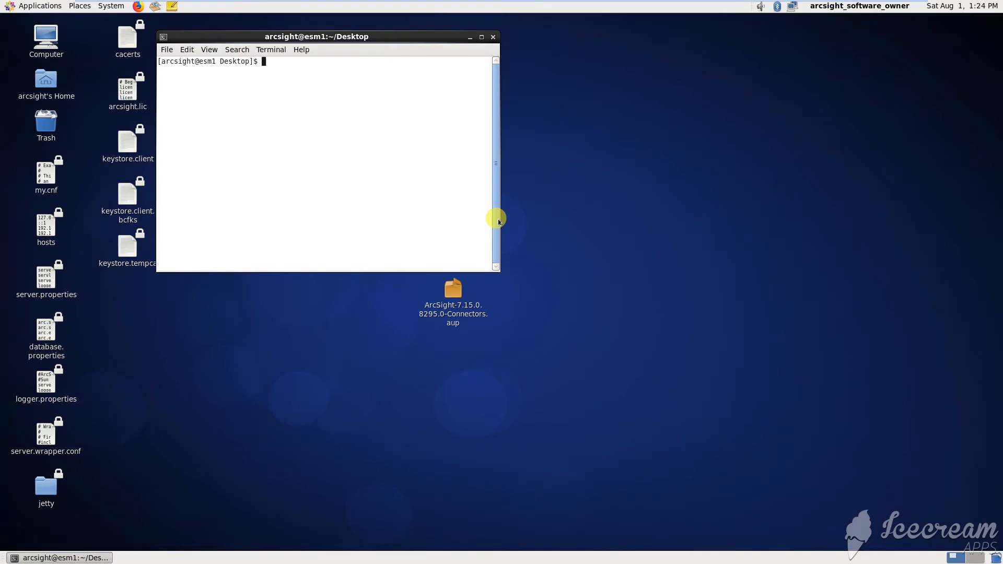
type("cp ArcSight-7.15.0.8295.0-Connectors.aup")
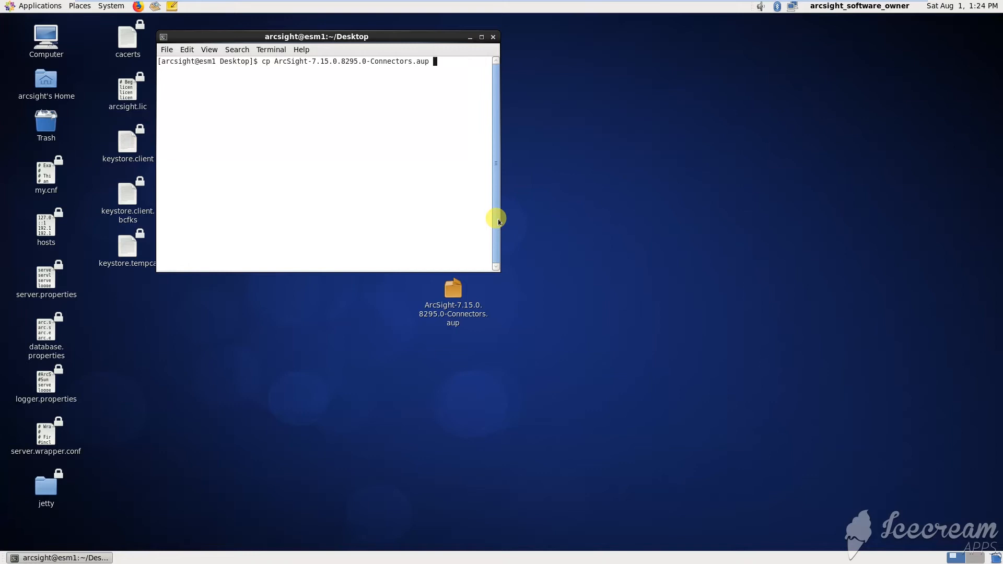
type("/")
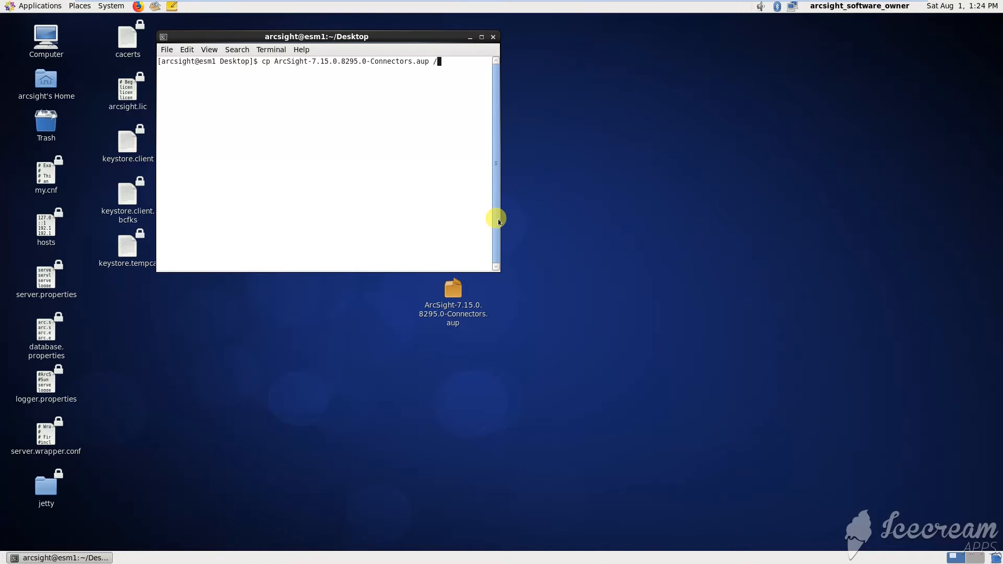
type("opt/arcsight/manager/updates/")
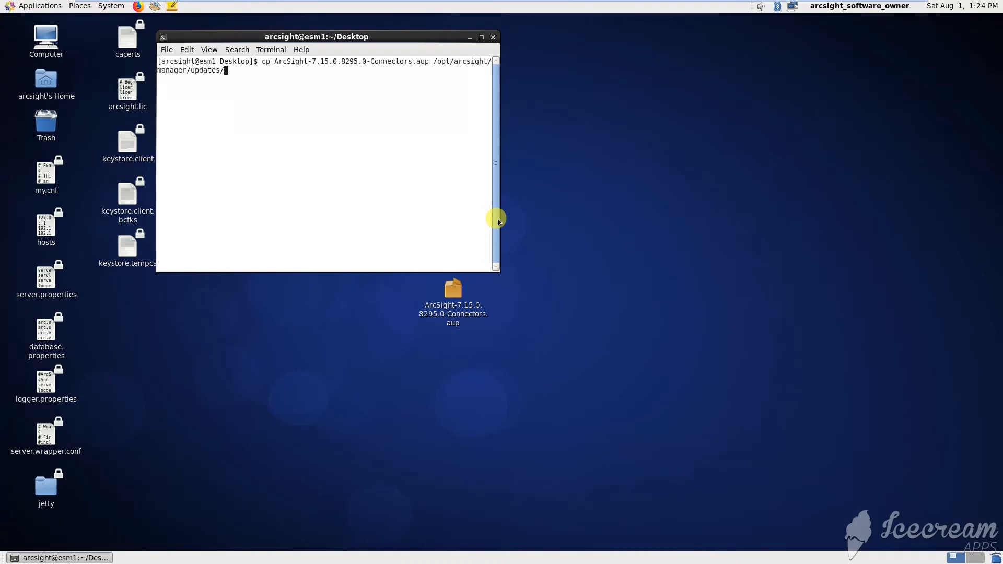
key("Return")
type("c")
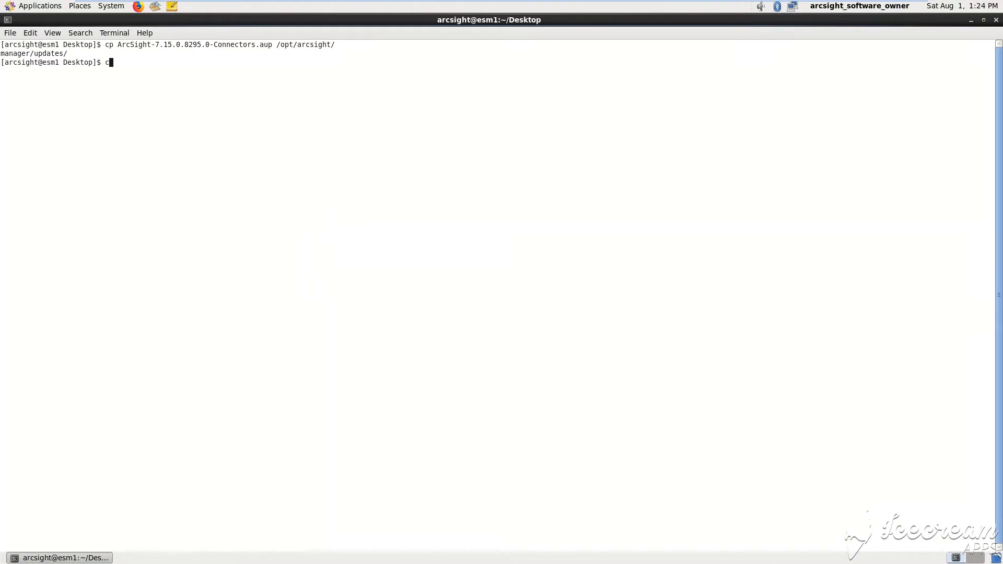
Change into the updates folder, list its files with ll, and minimize the terminal
type("d /opt/arcsight/manager/")
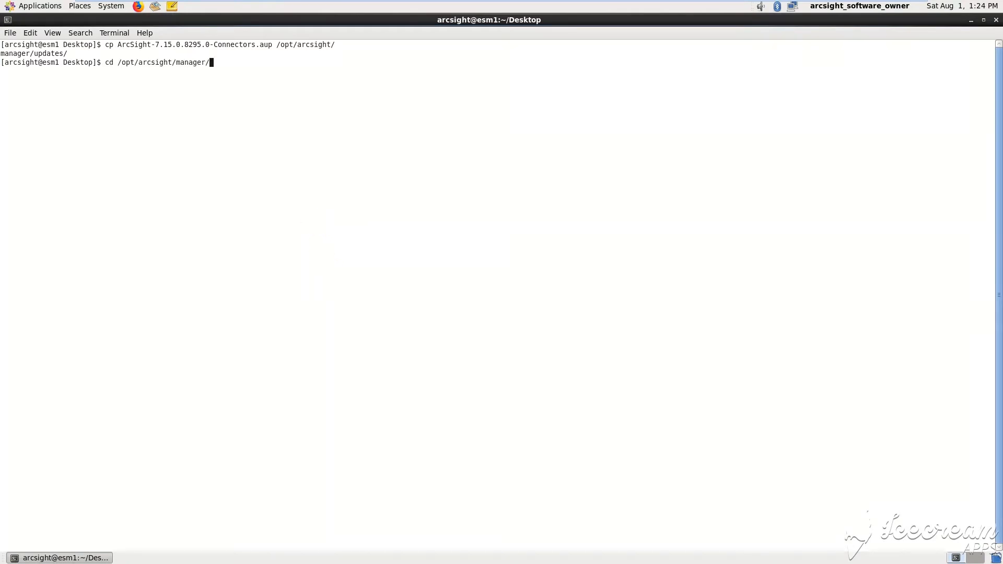
type("ll")
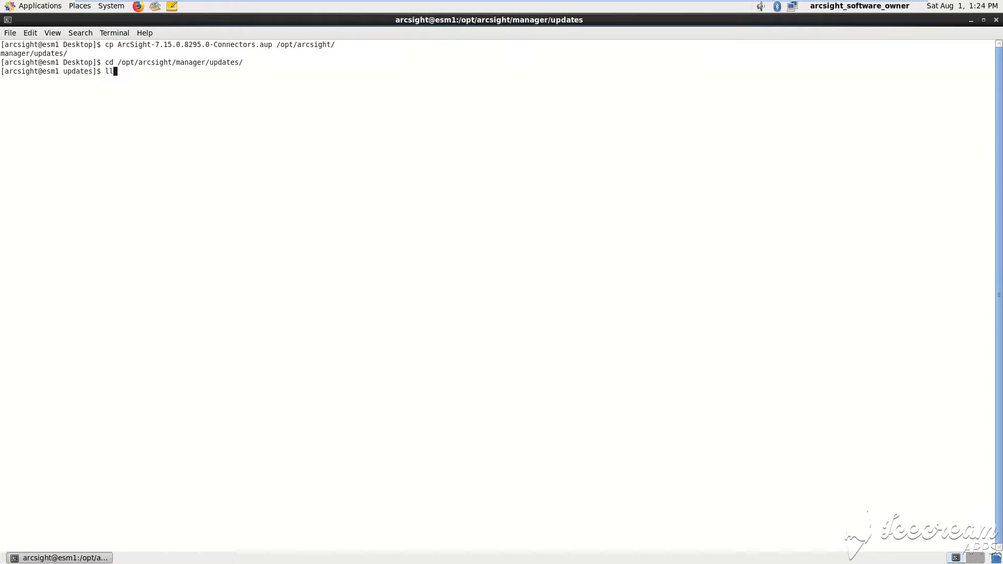
key("Return")
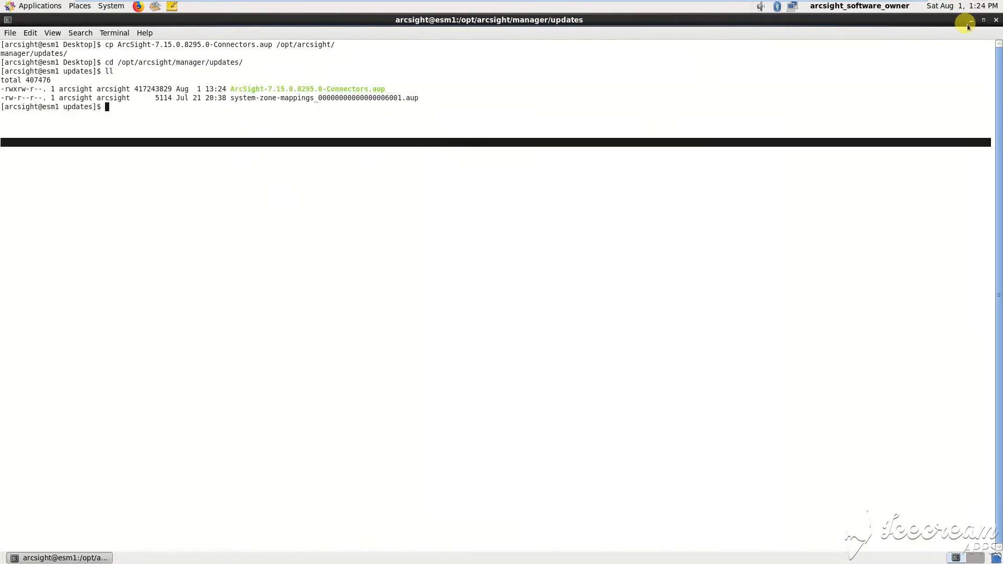
left_click(968, 20)
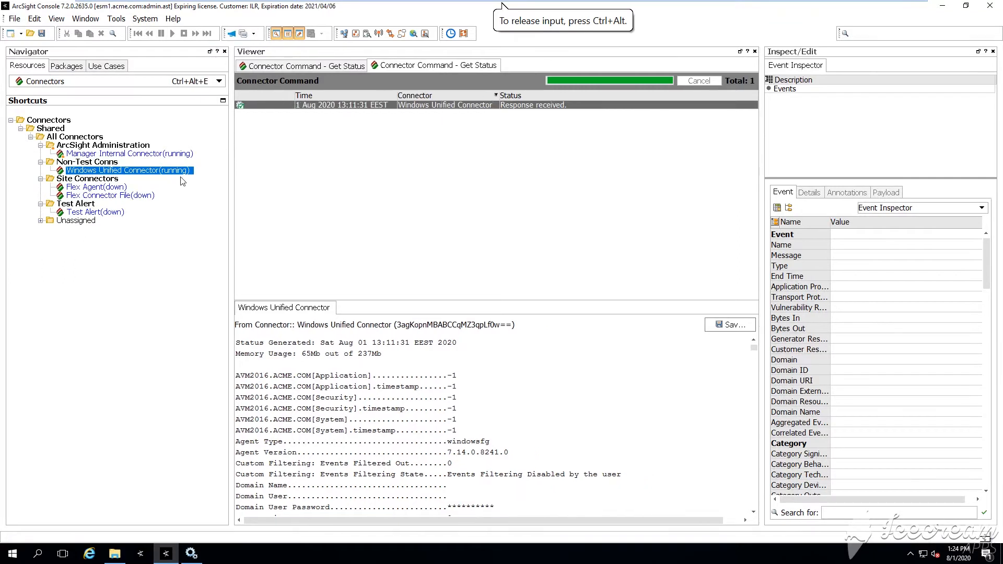
Send another Get Status command to the Windows Unified Connector from its context menu
right_click(127, 170)
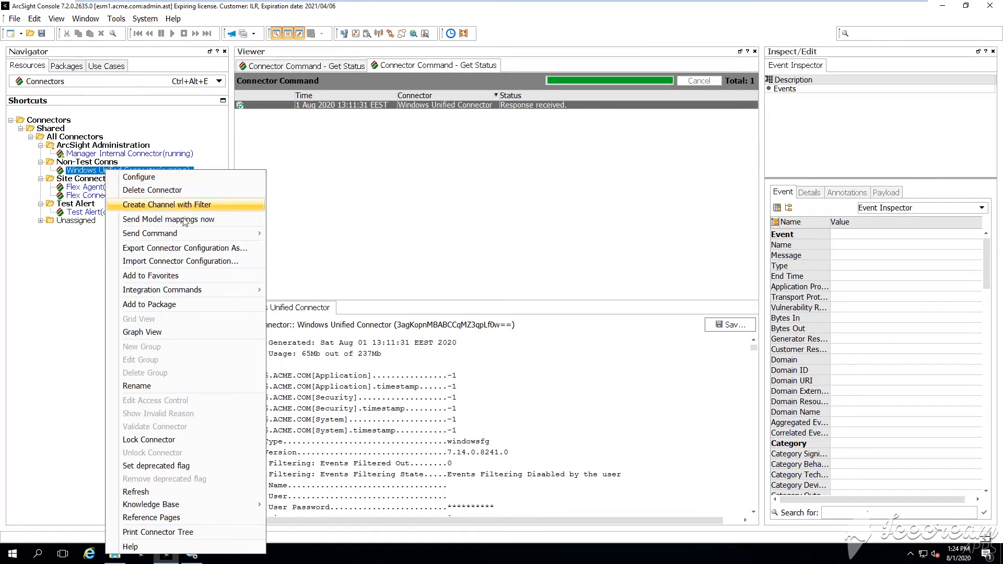
left_click(410, 286)
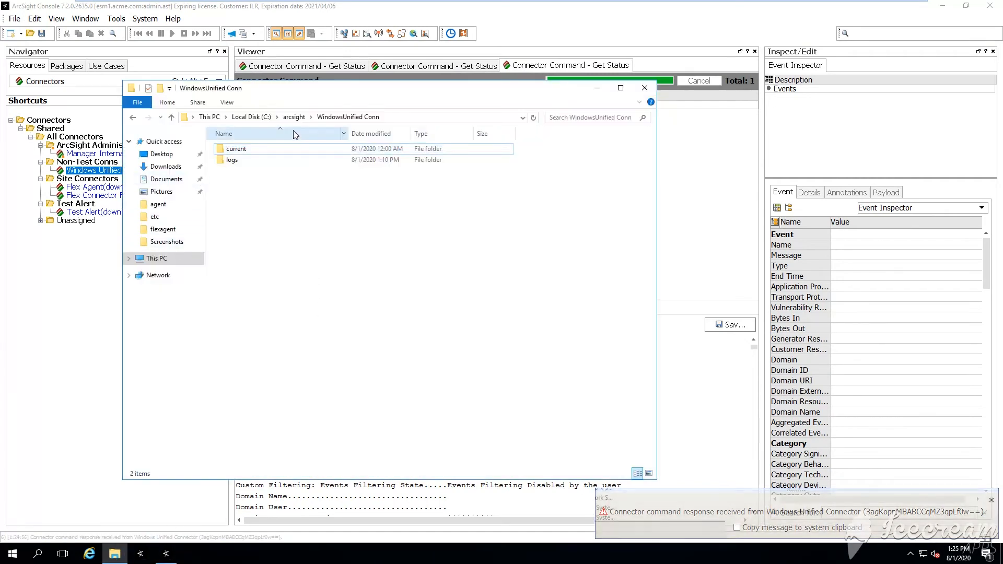
Navigate to C:\arcsight\WindowsUnified Conn\current and open a command window on the bin folder
left_click(171, 117)
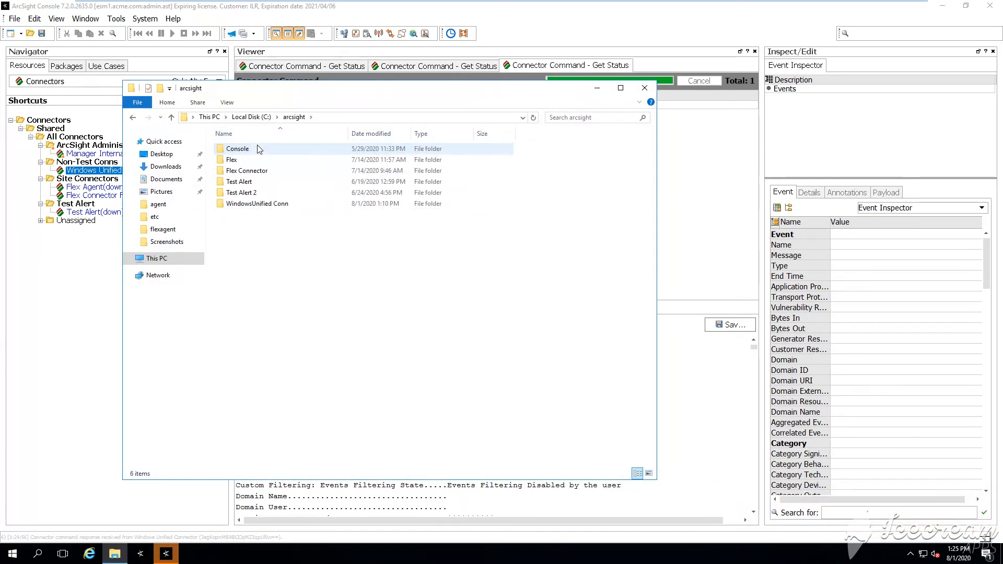
left_click(258, 203)
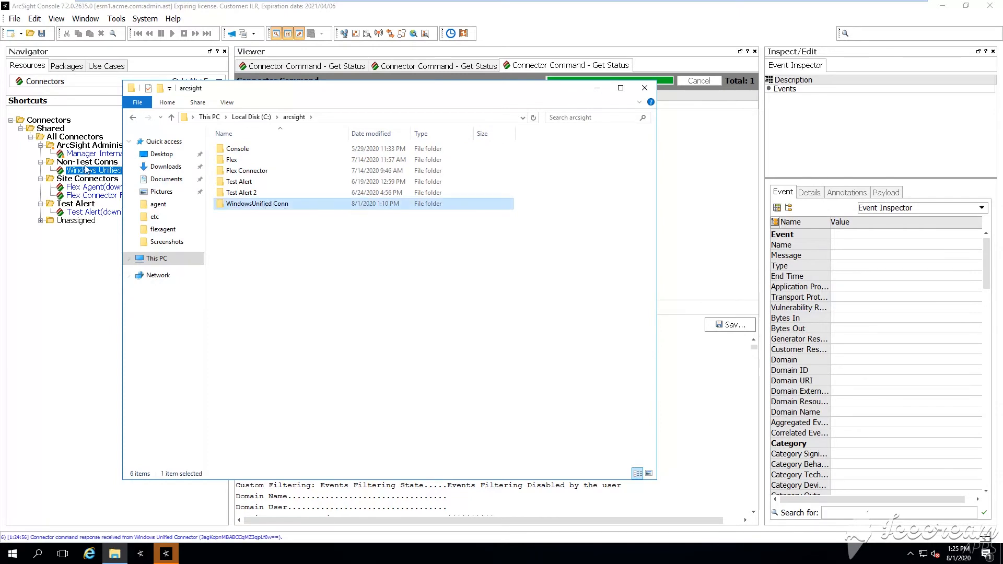
double_click(257, 203)
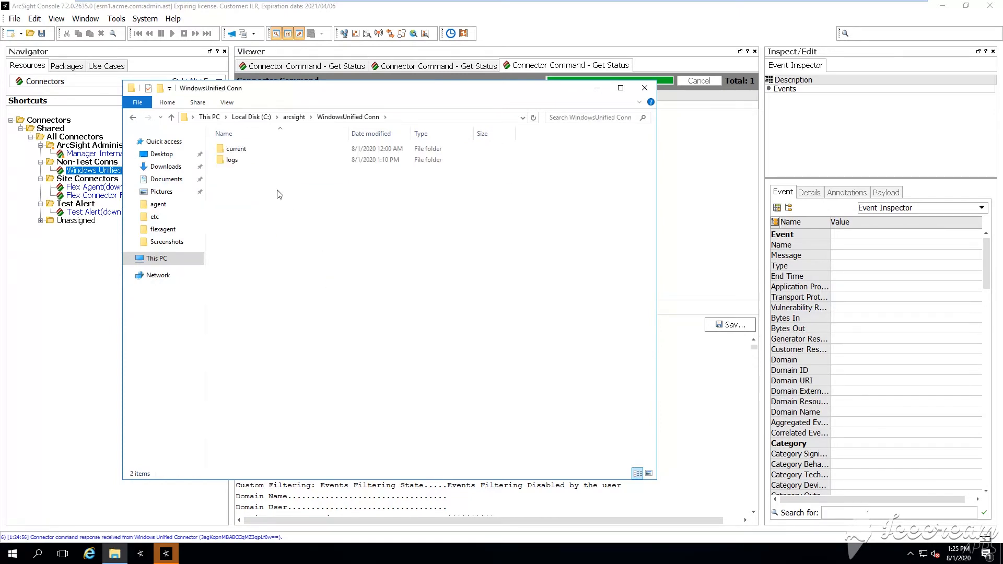
double_click(236, 148)
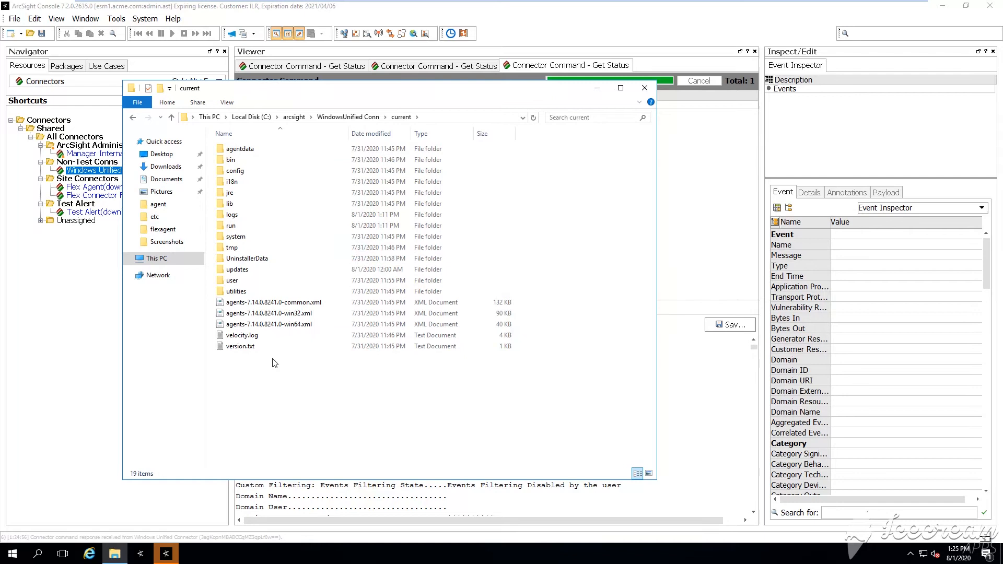
left_click(231, 159)
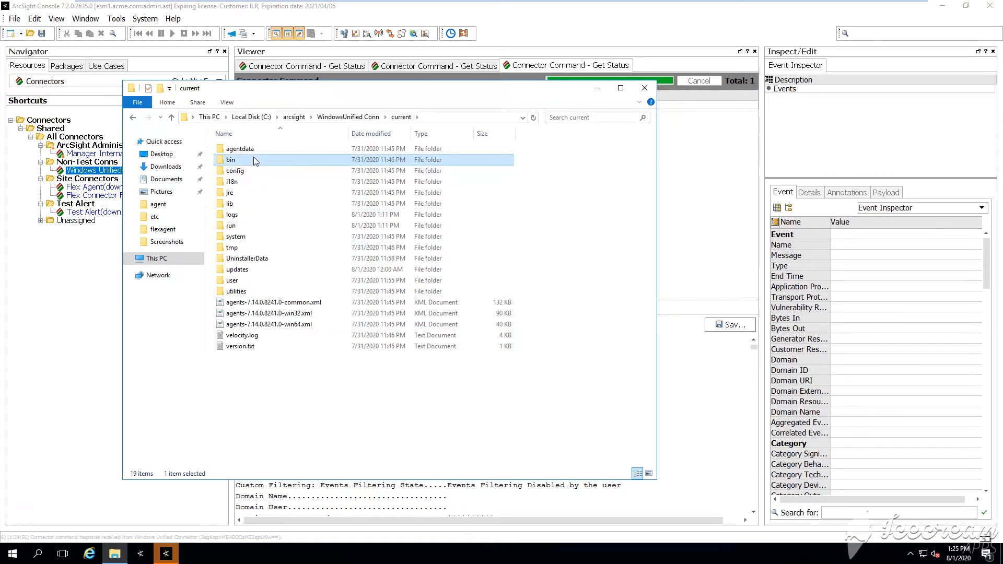
right_click(230, 159)
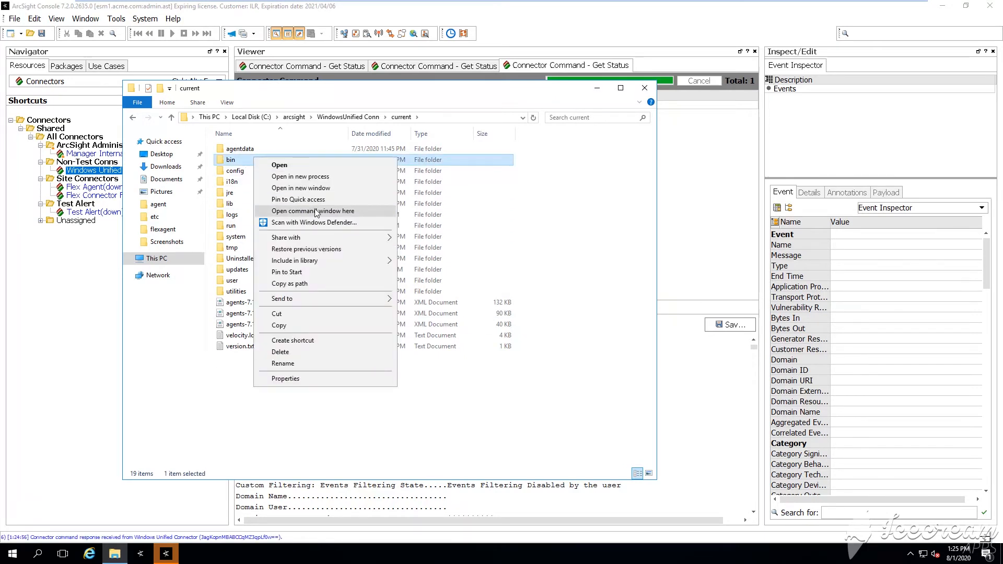
left_click(314, 211)
type("runagentsetup.bat")
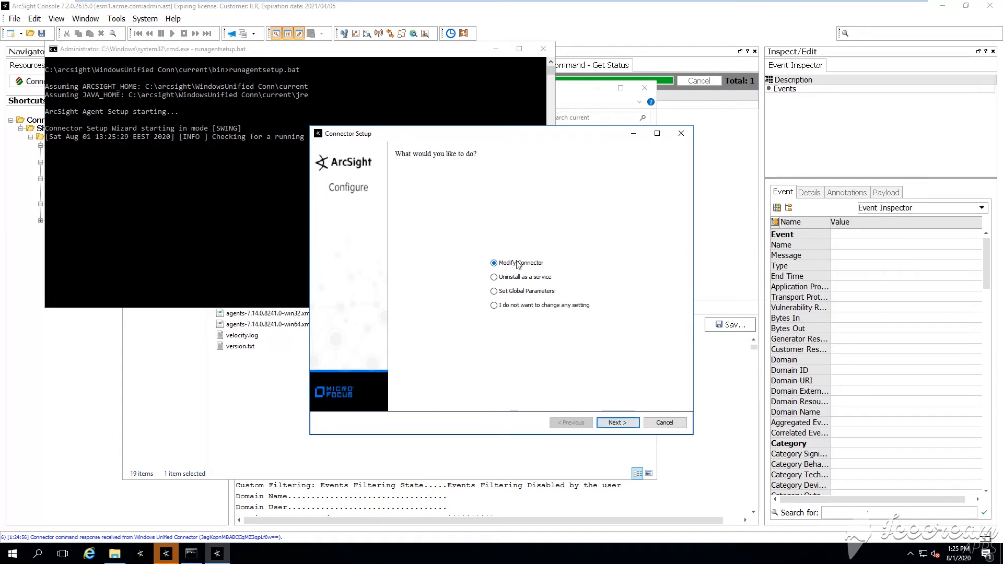
Choose Modify Connector, manage destinations, pick the ESM Manager destination, and edit its parameters
left_click(616, 422)
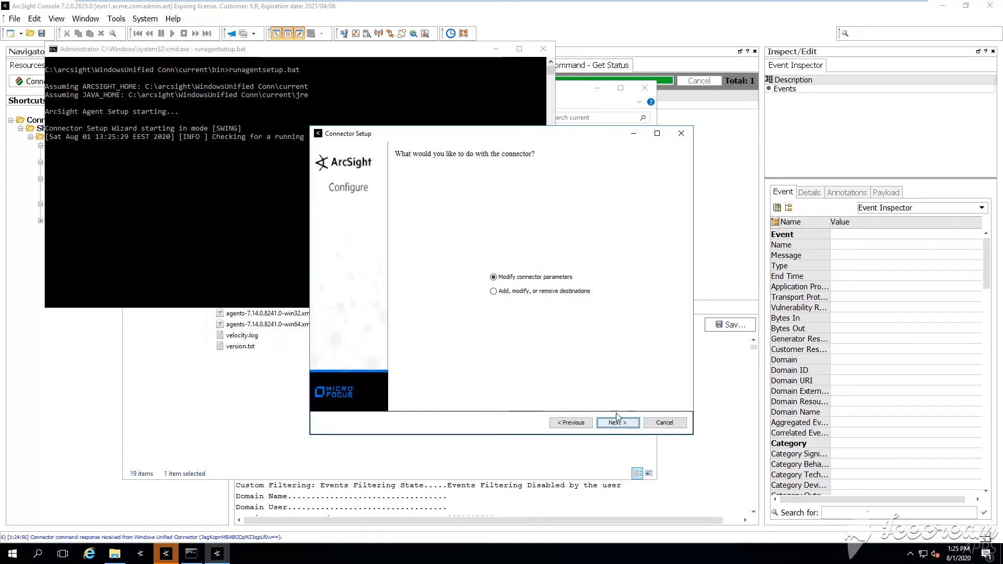
left_click(617, 422)
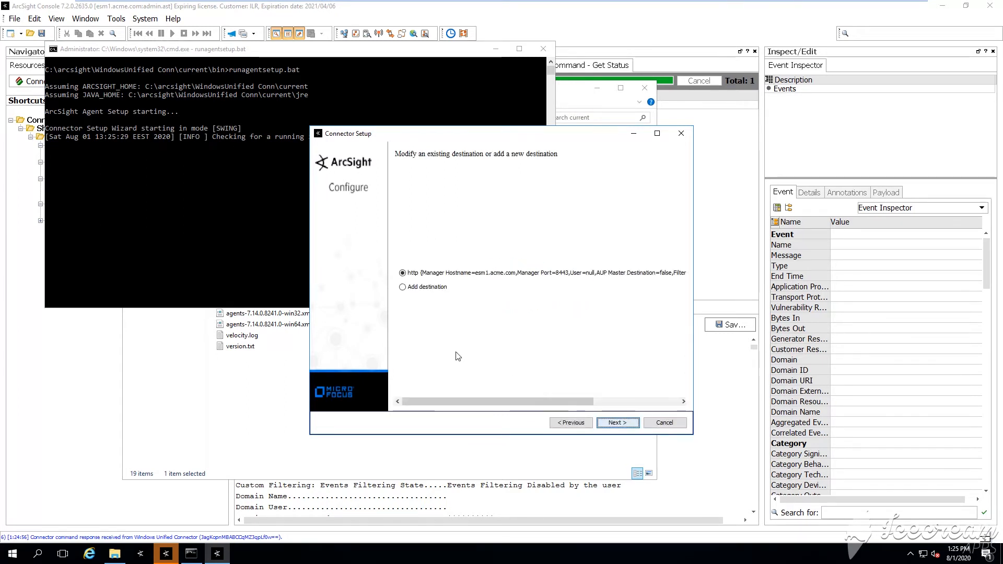
left_click(616, 422)
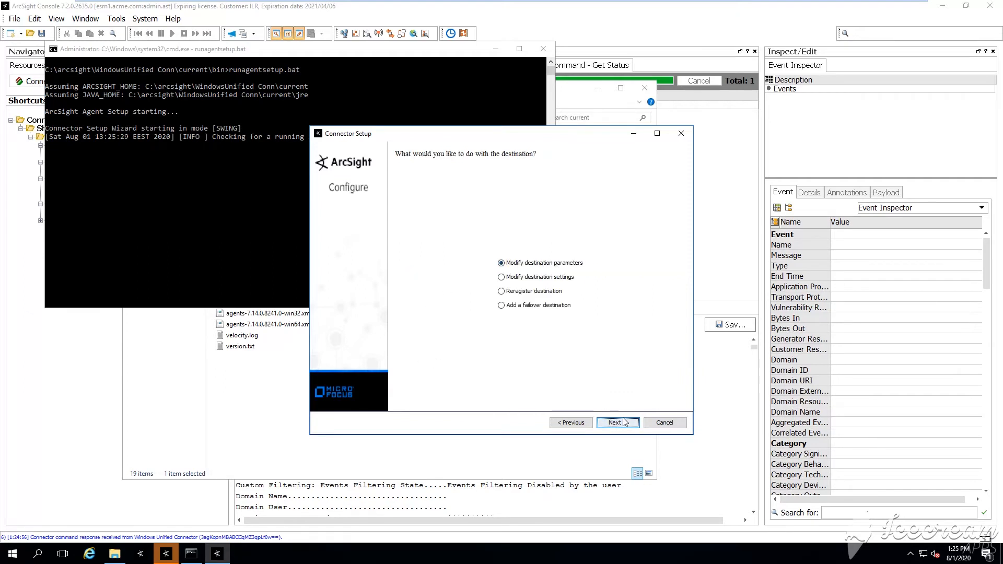
left_click(616, 422)
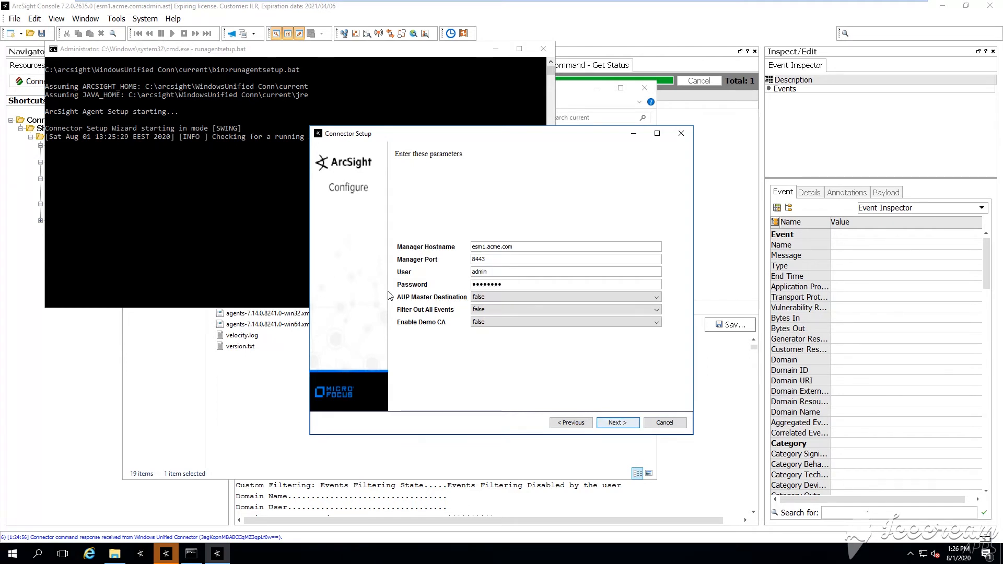
mouse_move(439, 299)
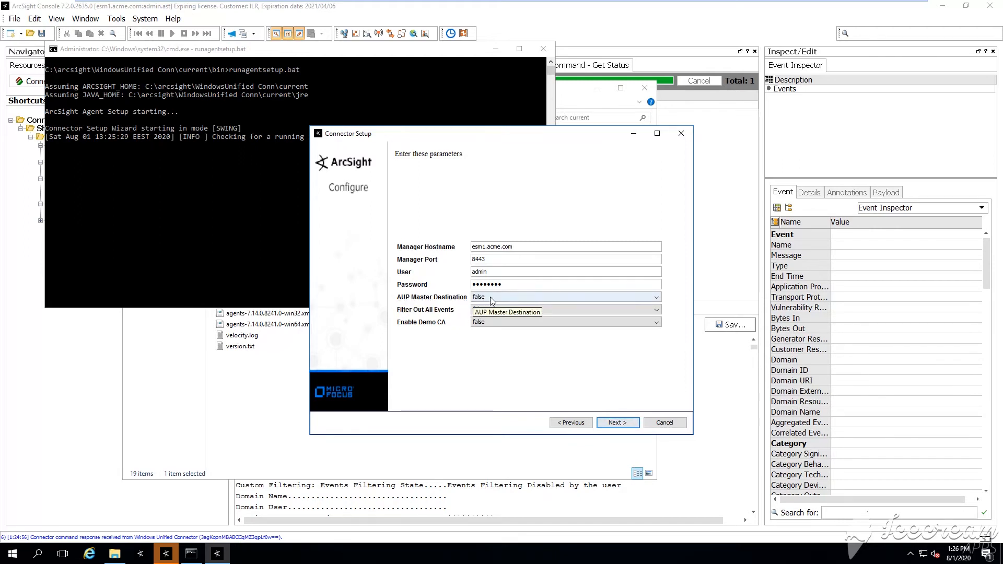
Set AUP Master Destination to true and apply the destination parameters
left_click(564, 296)
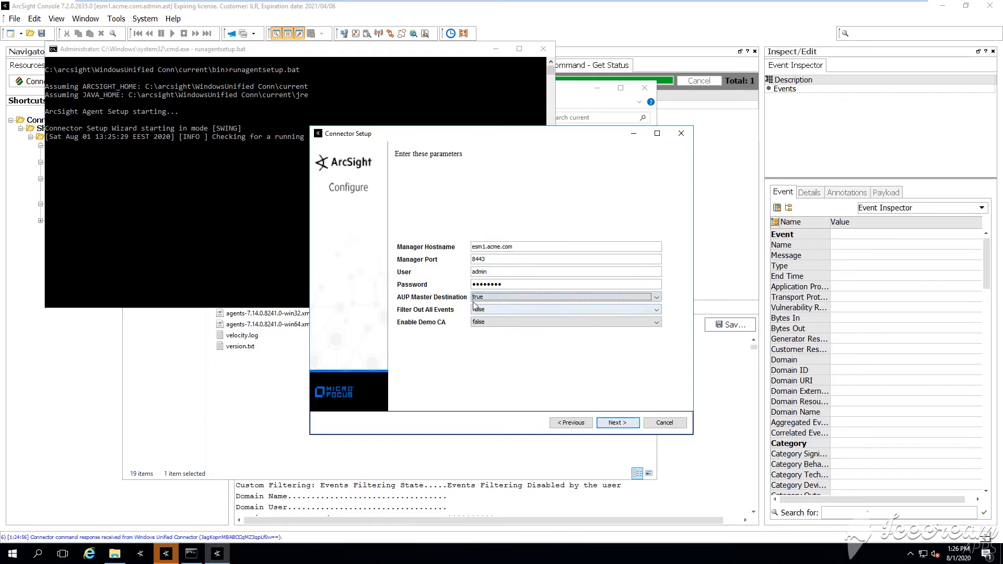
mouse_move(518, 296)
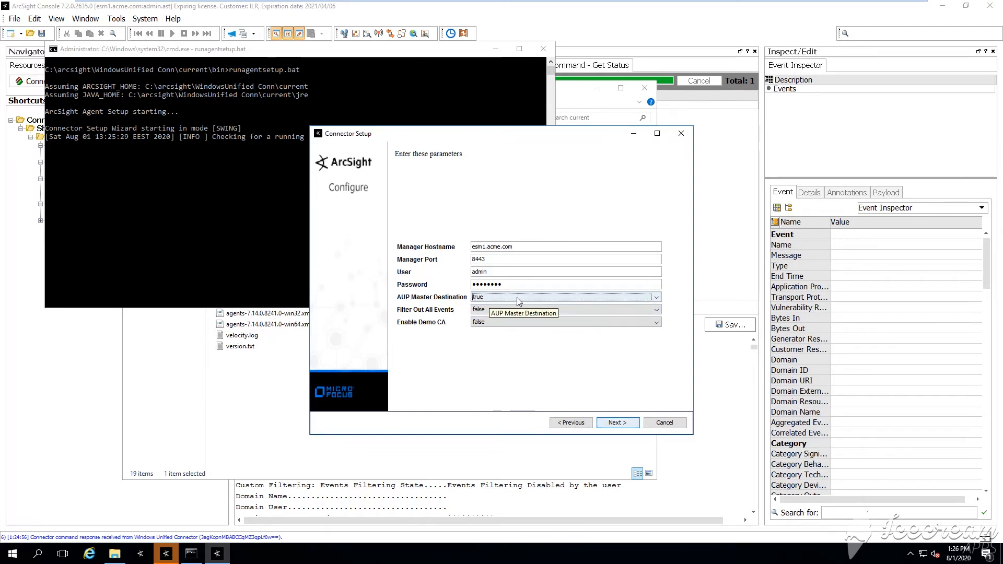
left_click(616, 422)
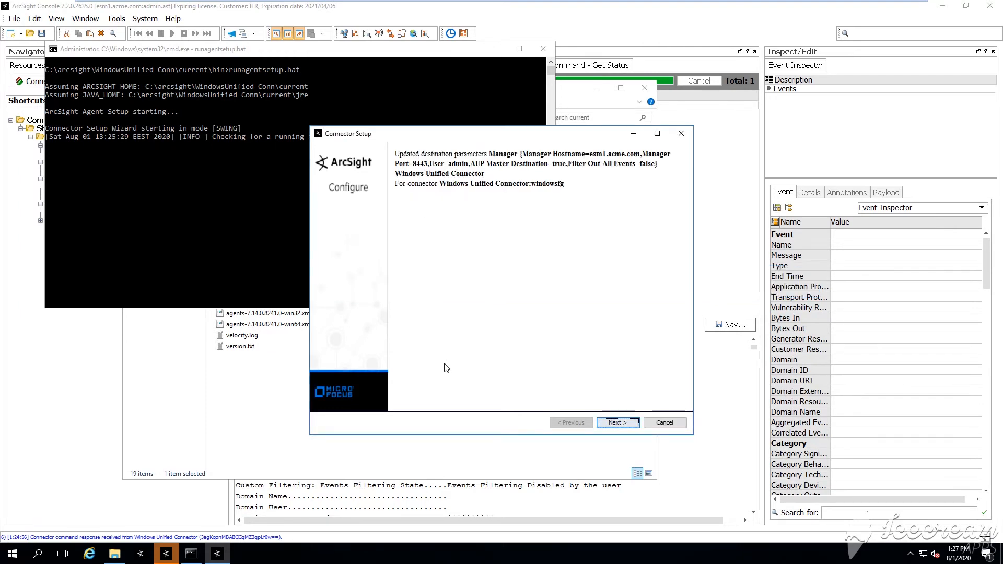
Advance past the setup summary and confirm the connector upgrade to 7.15.0.8295.0
left_click(616, 422)
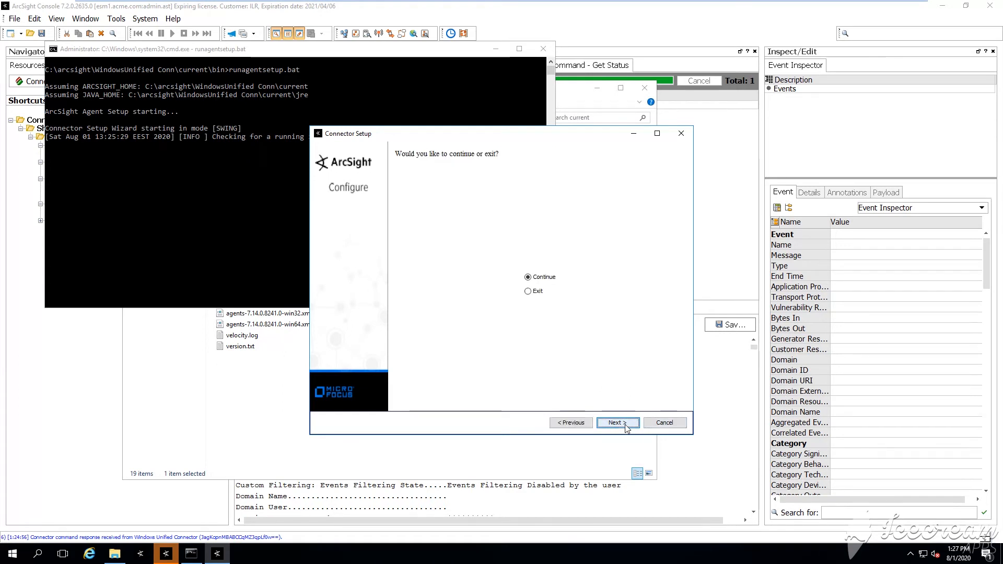
left_click(614, 422)
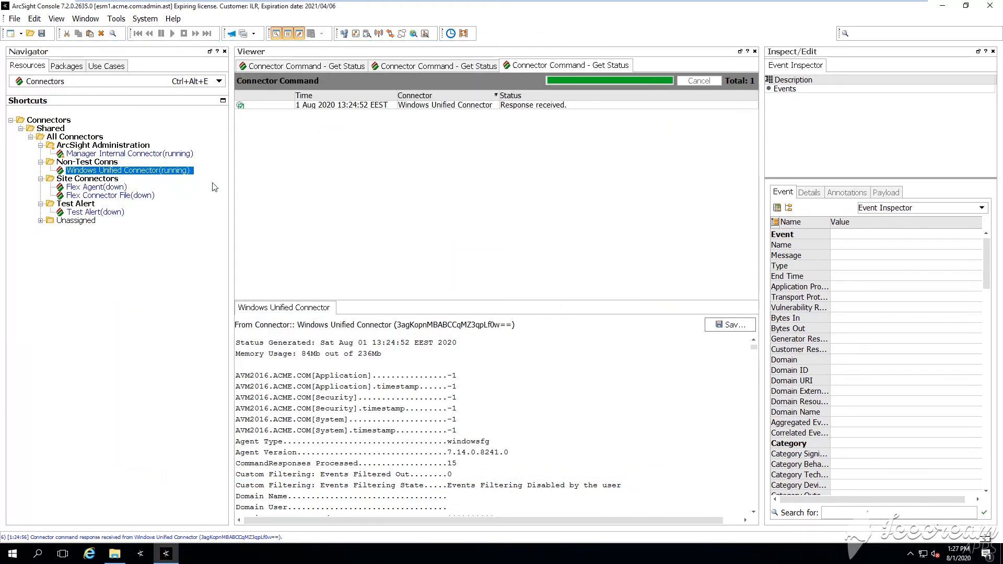
right_click(128, 169)
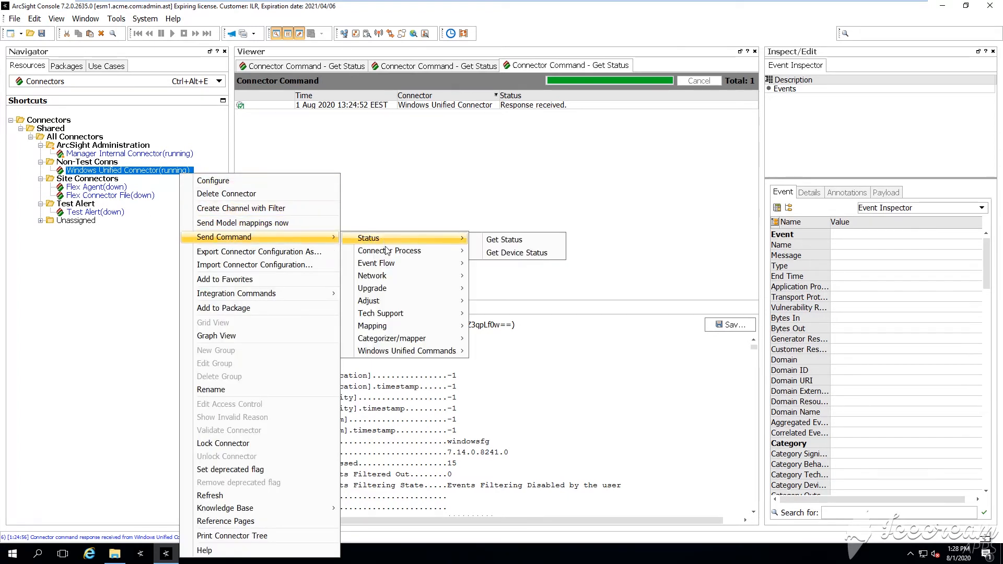
mouse_move(371, 288)
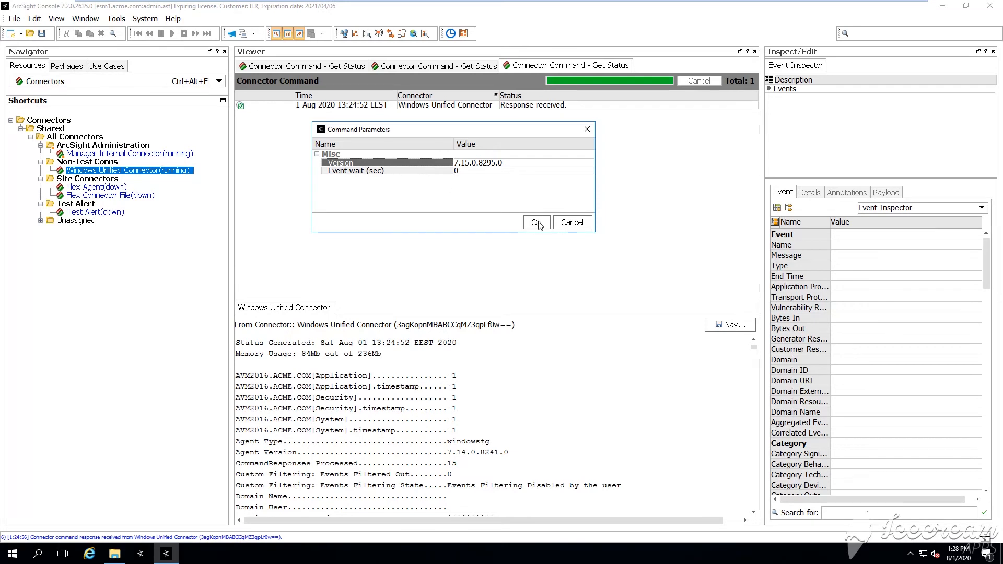
left_click(536, 222)
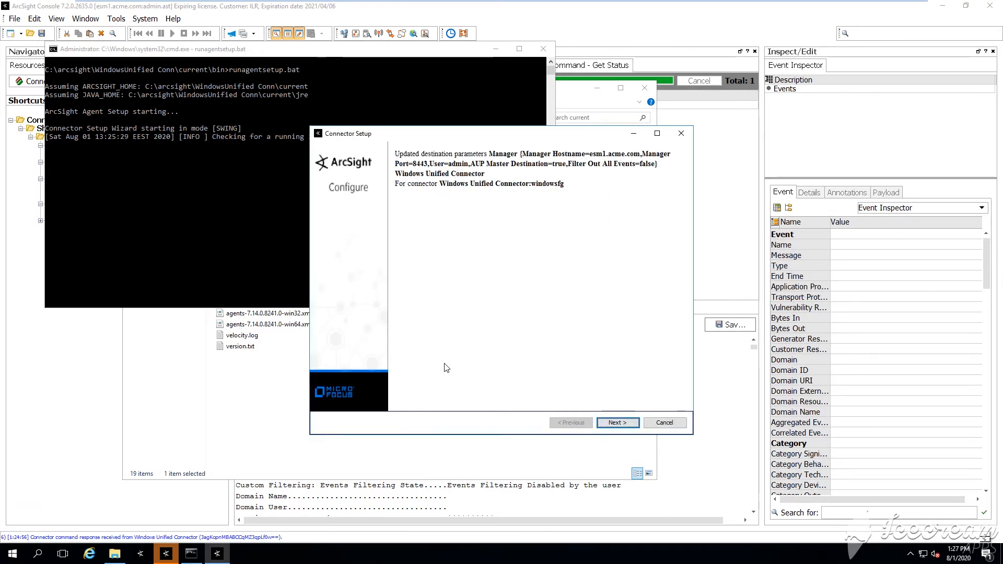
Choose Exit to leave ArcSight Connector Setup, then close the cmd.exe window
left_click(617, 422)
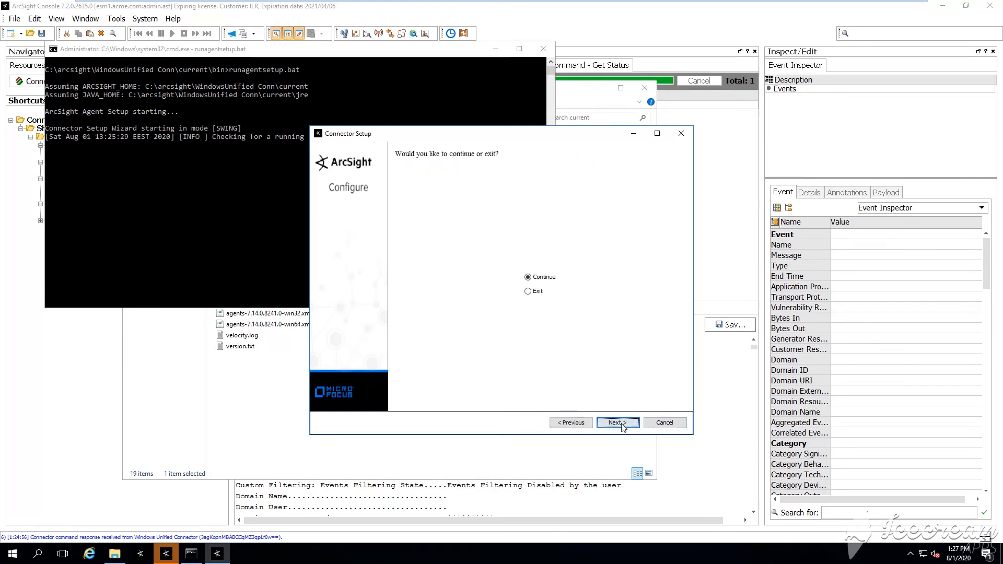
left_click(615, 422)
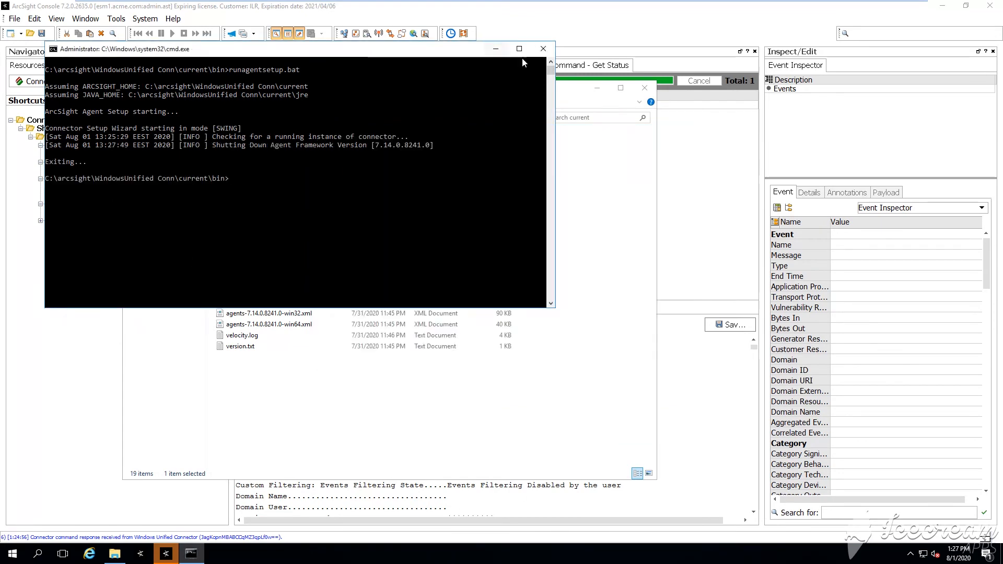
left_click(495, 49)
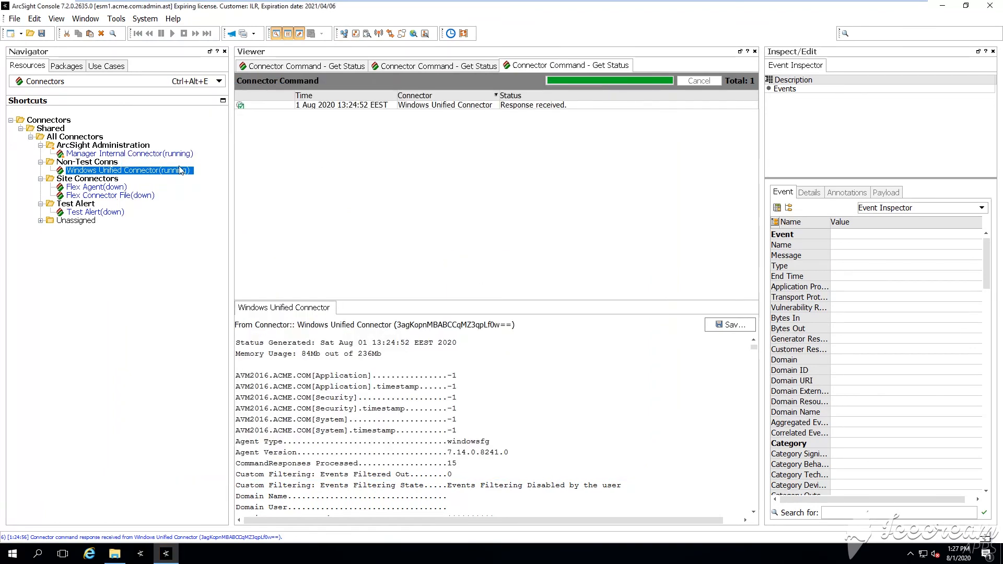
mouse_move(210, 191)
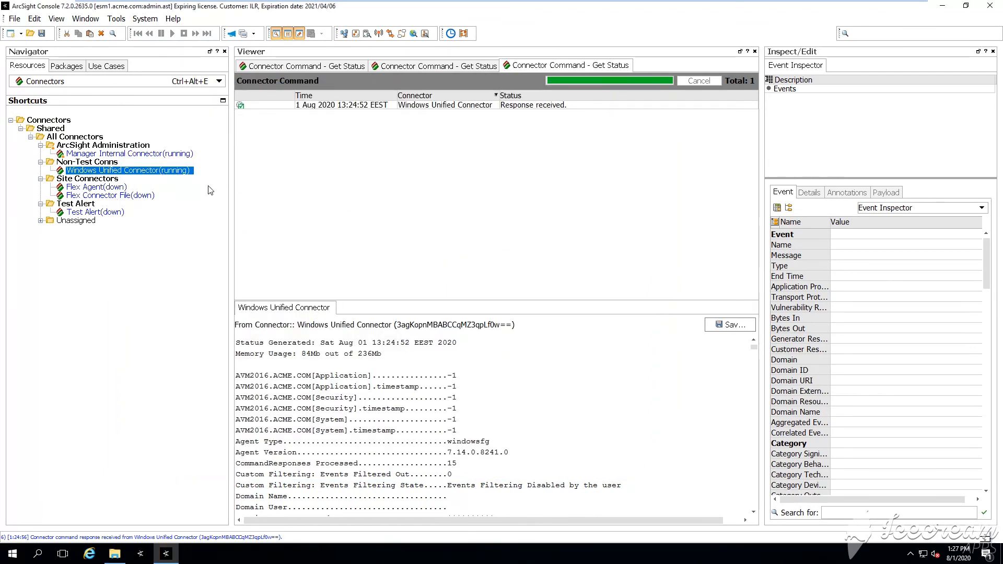
Send Windows Unified Connector an Upgrade command with Version 7.15.0.8295.0
right_click(128, 170)
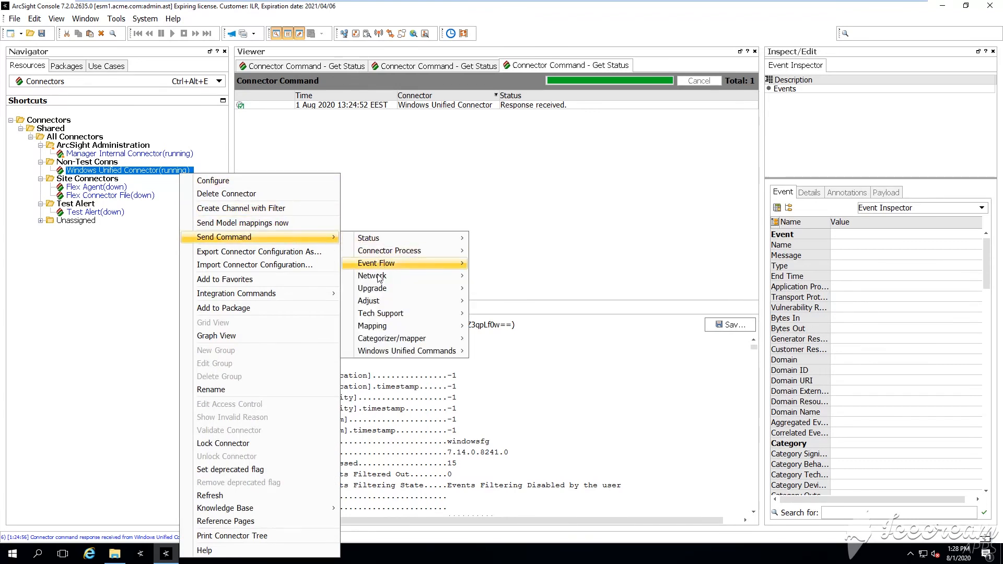
mouse_move(371, 288)
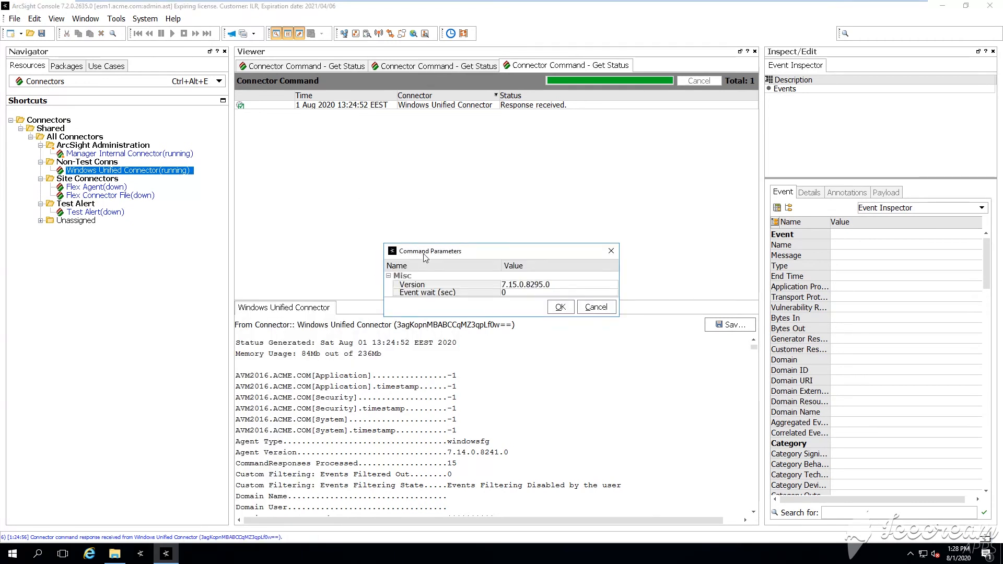
left_click_drag(430, 250, 385, 155)
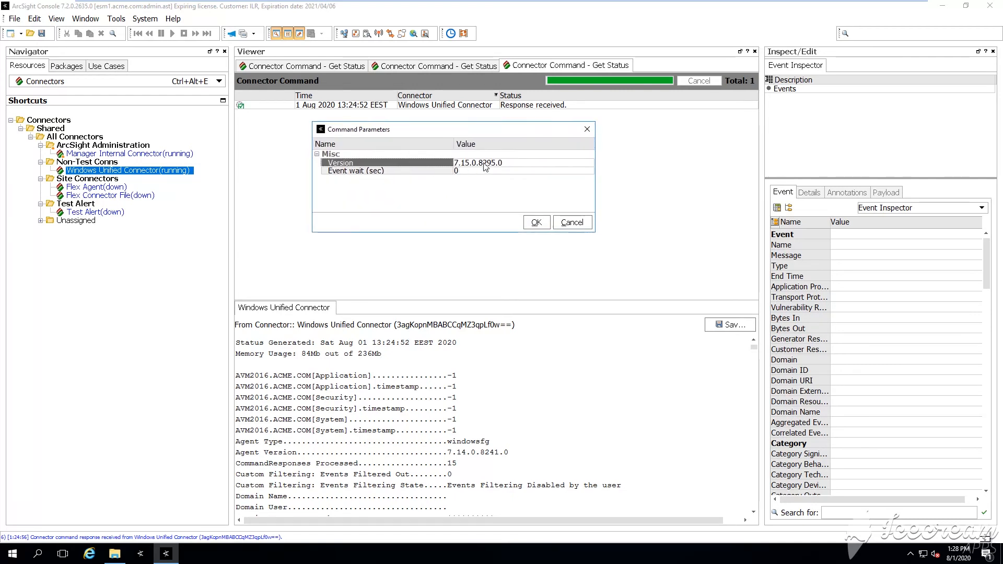
left_click(535, 222)
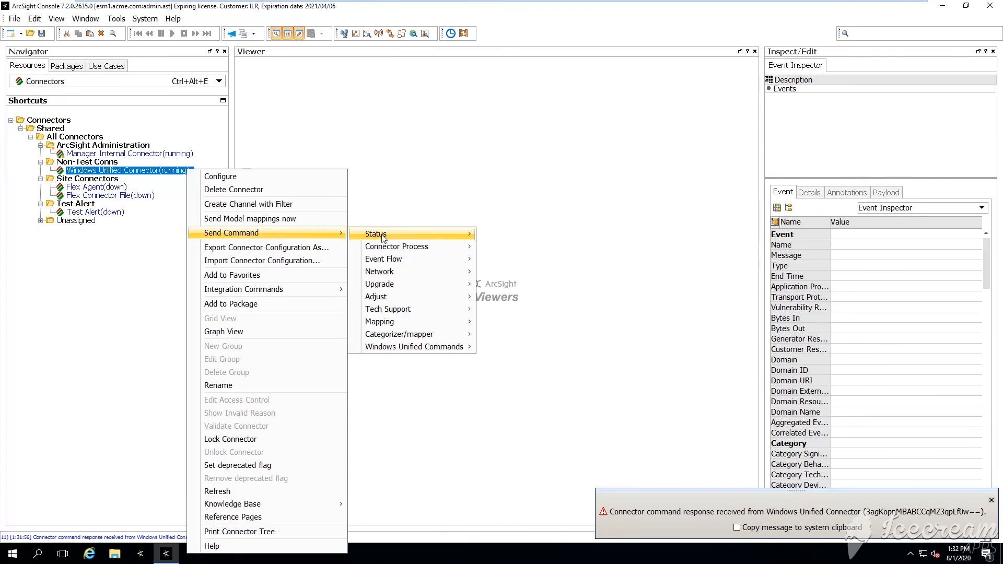
Run Get Status on Windows Unified Connector and read Agent Version 7.15.0.8295.0
left_click(376, 233)
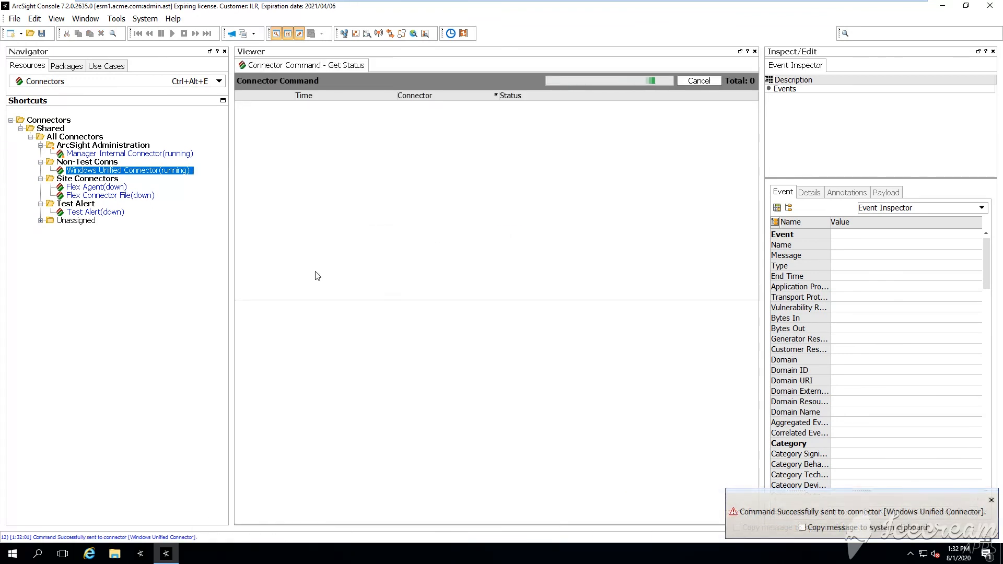
mouse_move(345, 253)
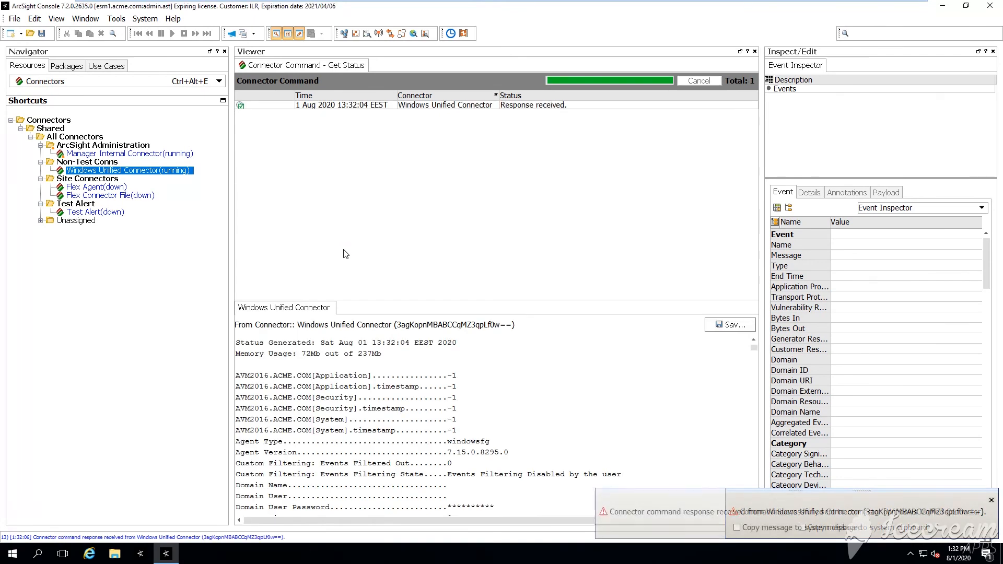
left_click_drag(447, 452, 505, 453)
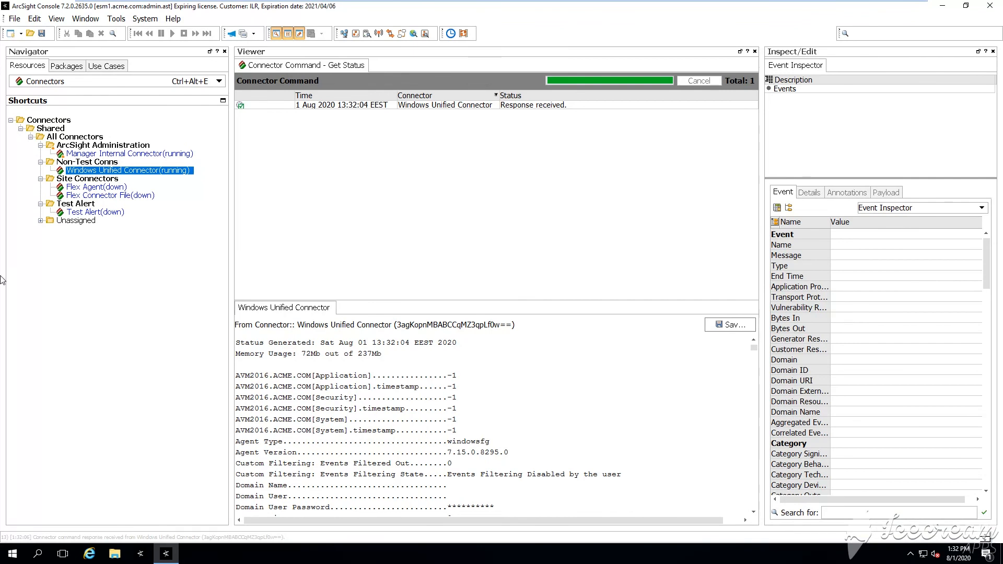
mouse_move(468, 201)
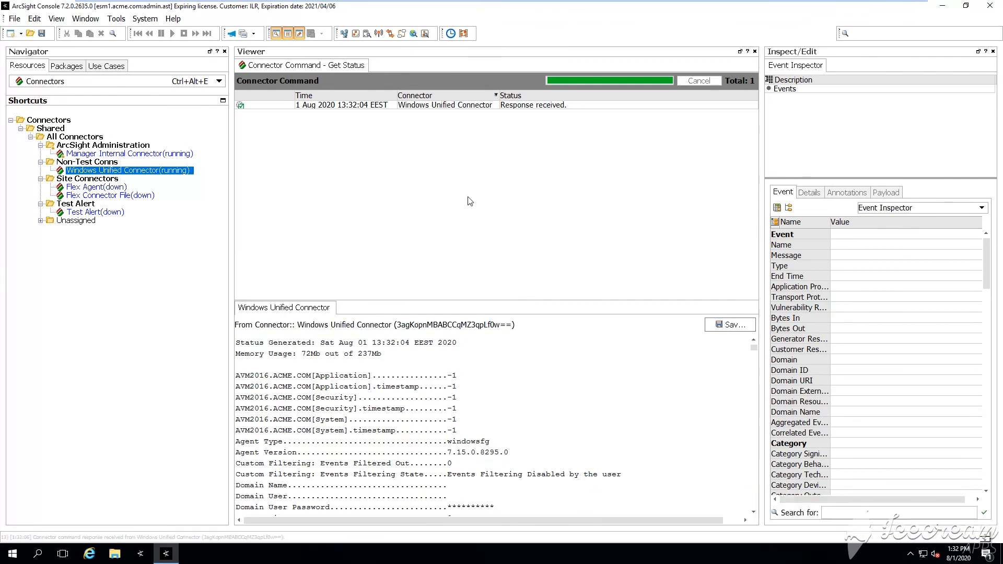